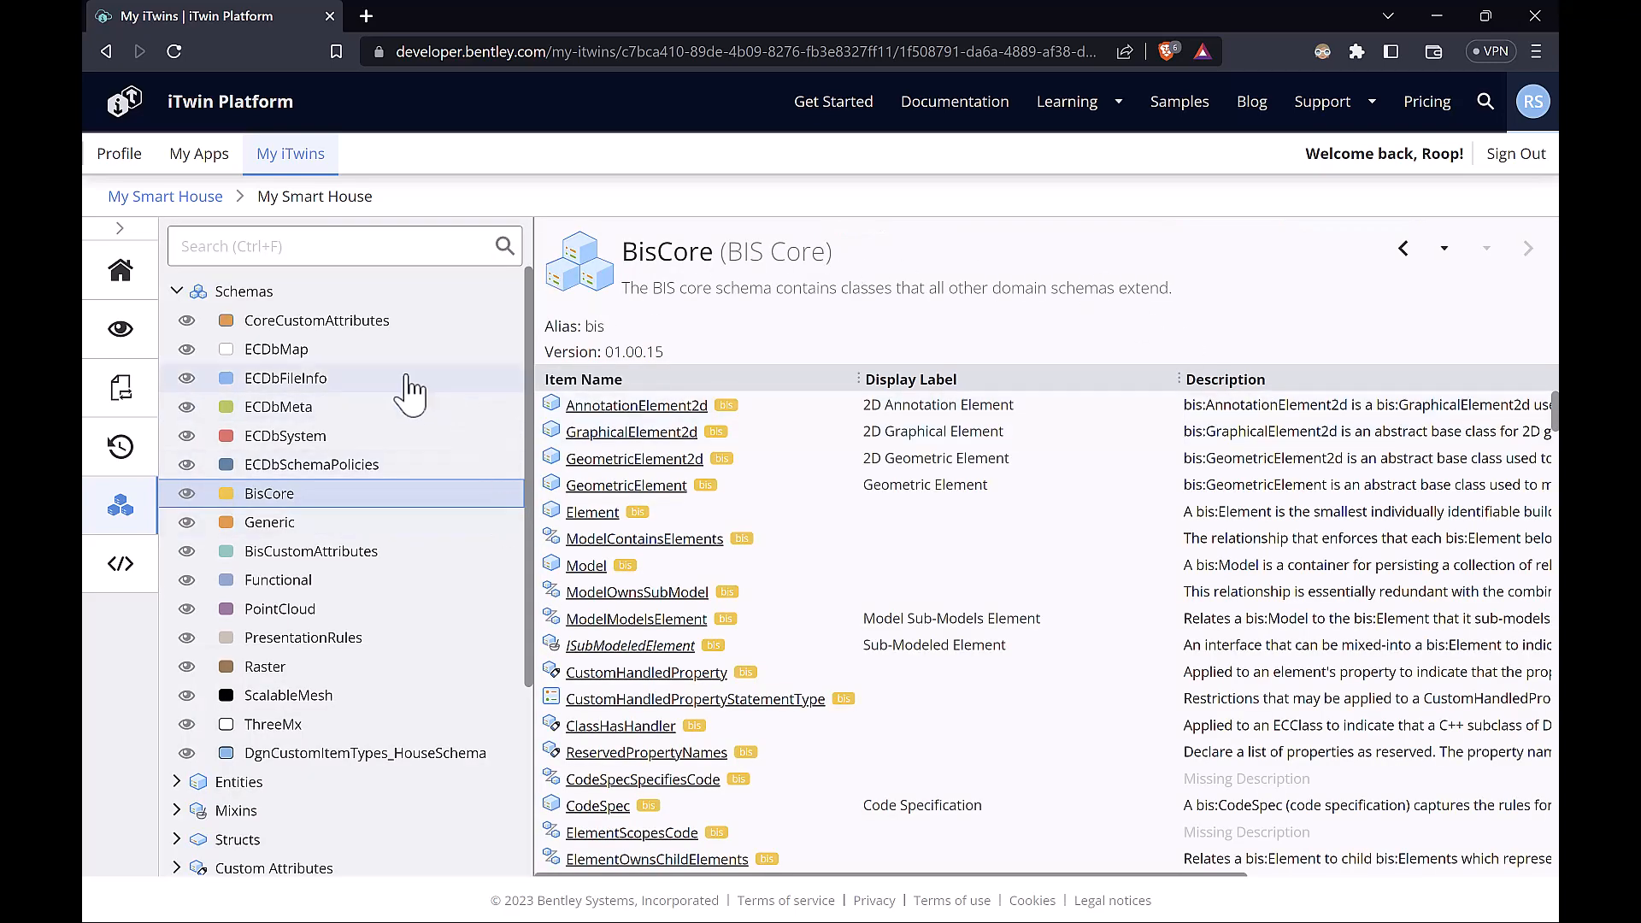
pyautogui.moveTo(283, 439)
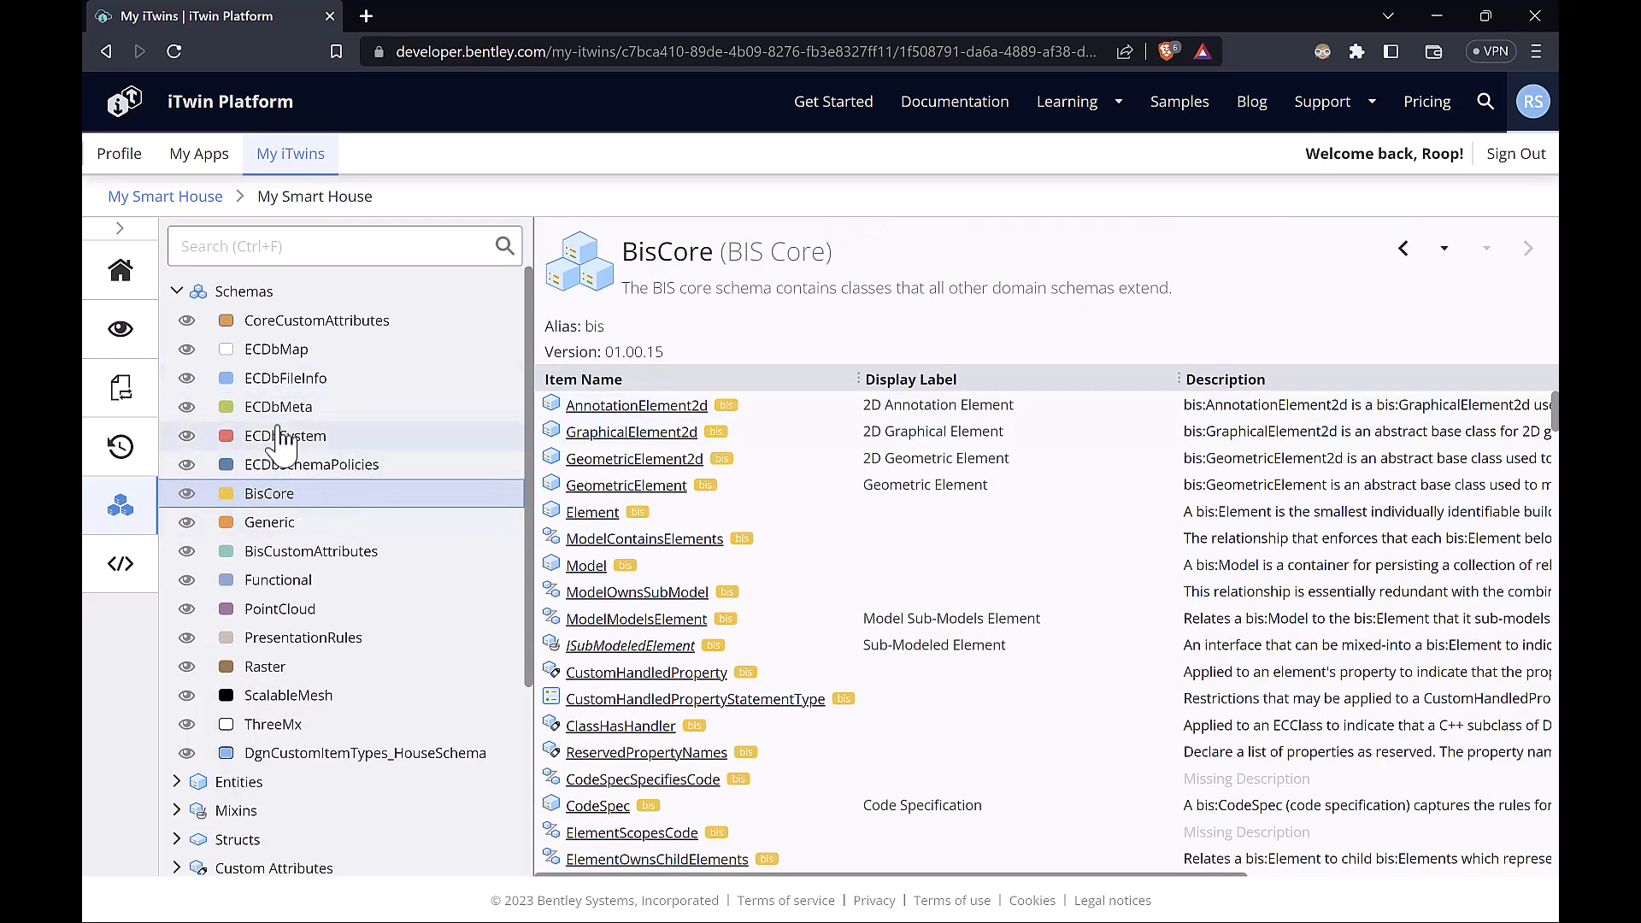
pyautogui.moveTo(344, 595)
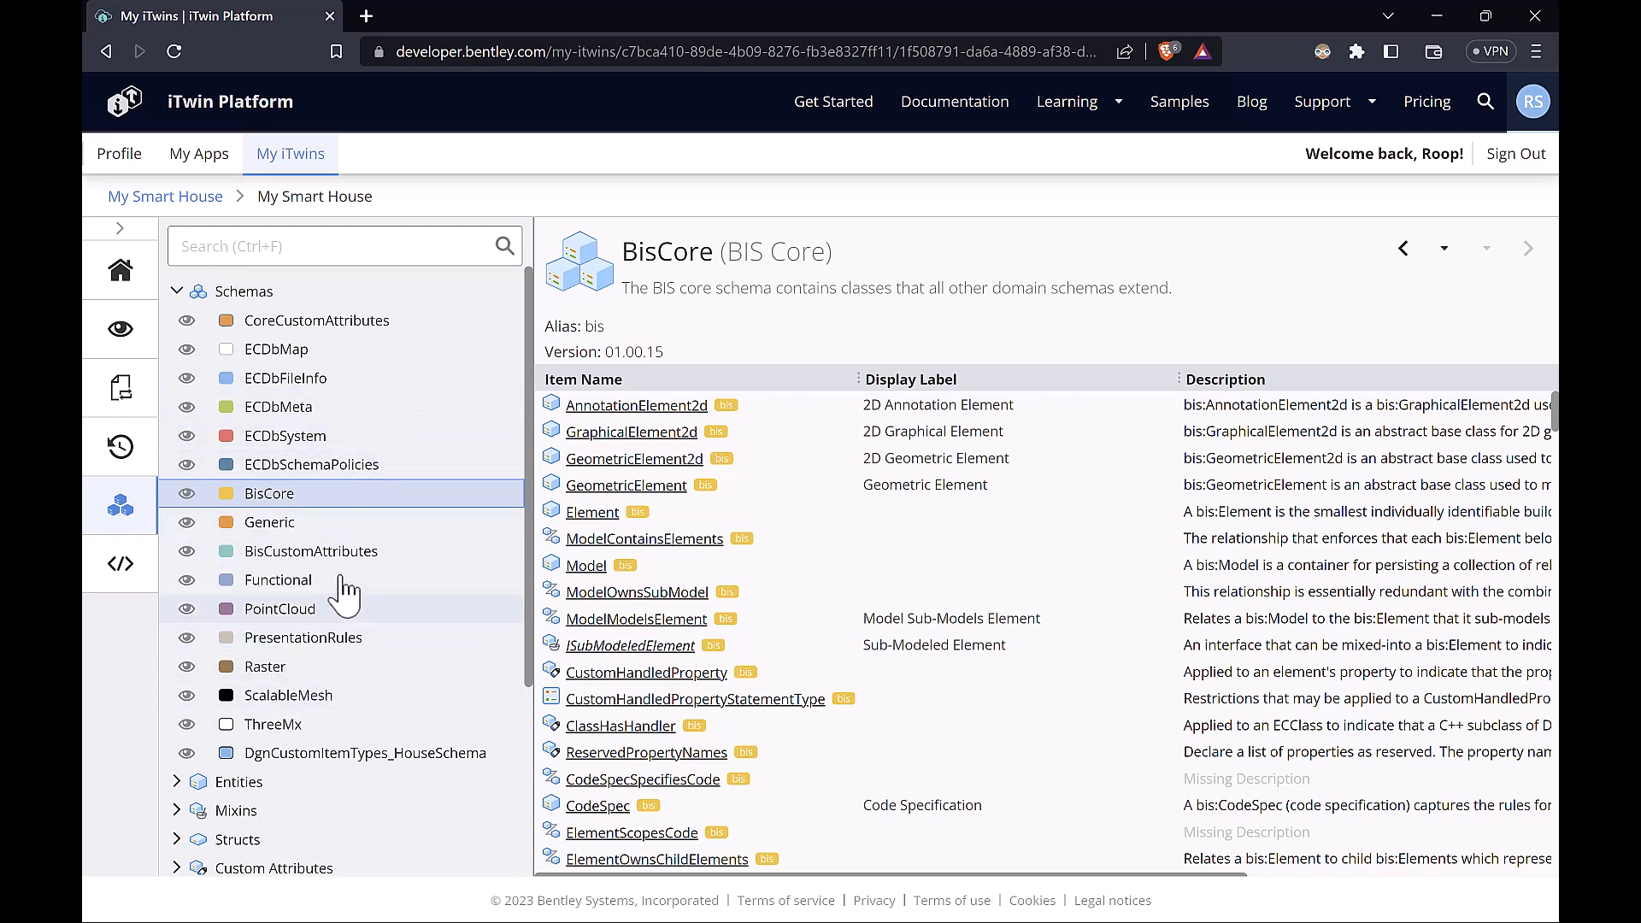
pyautogui.moveTo(346, 522)
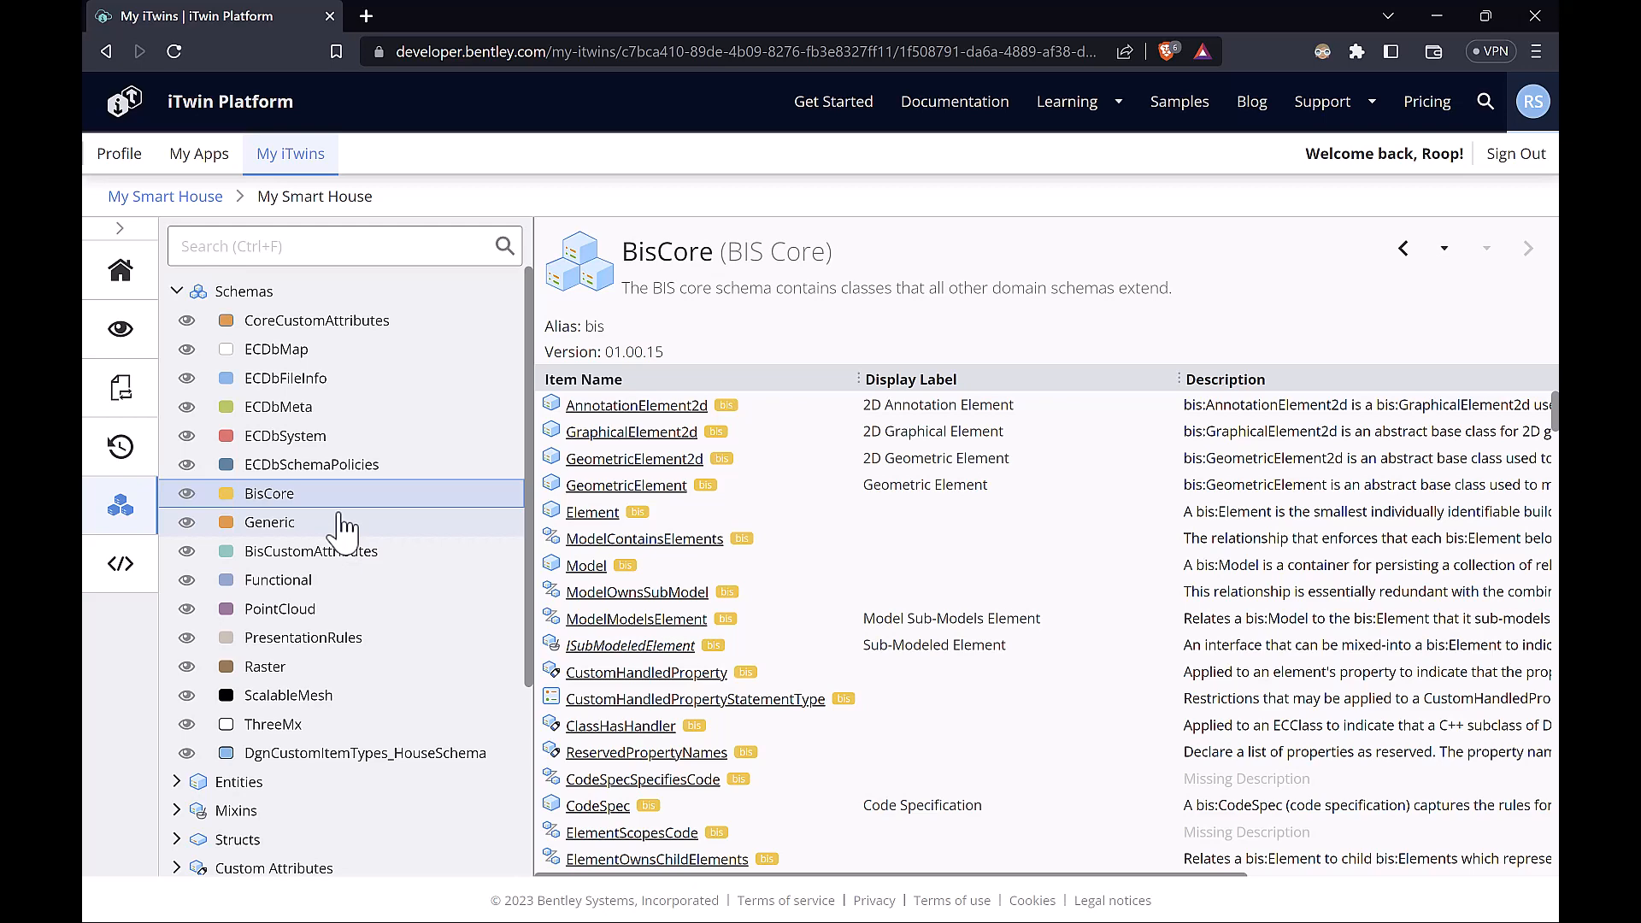
pyautogui.moveTo(377, 359)
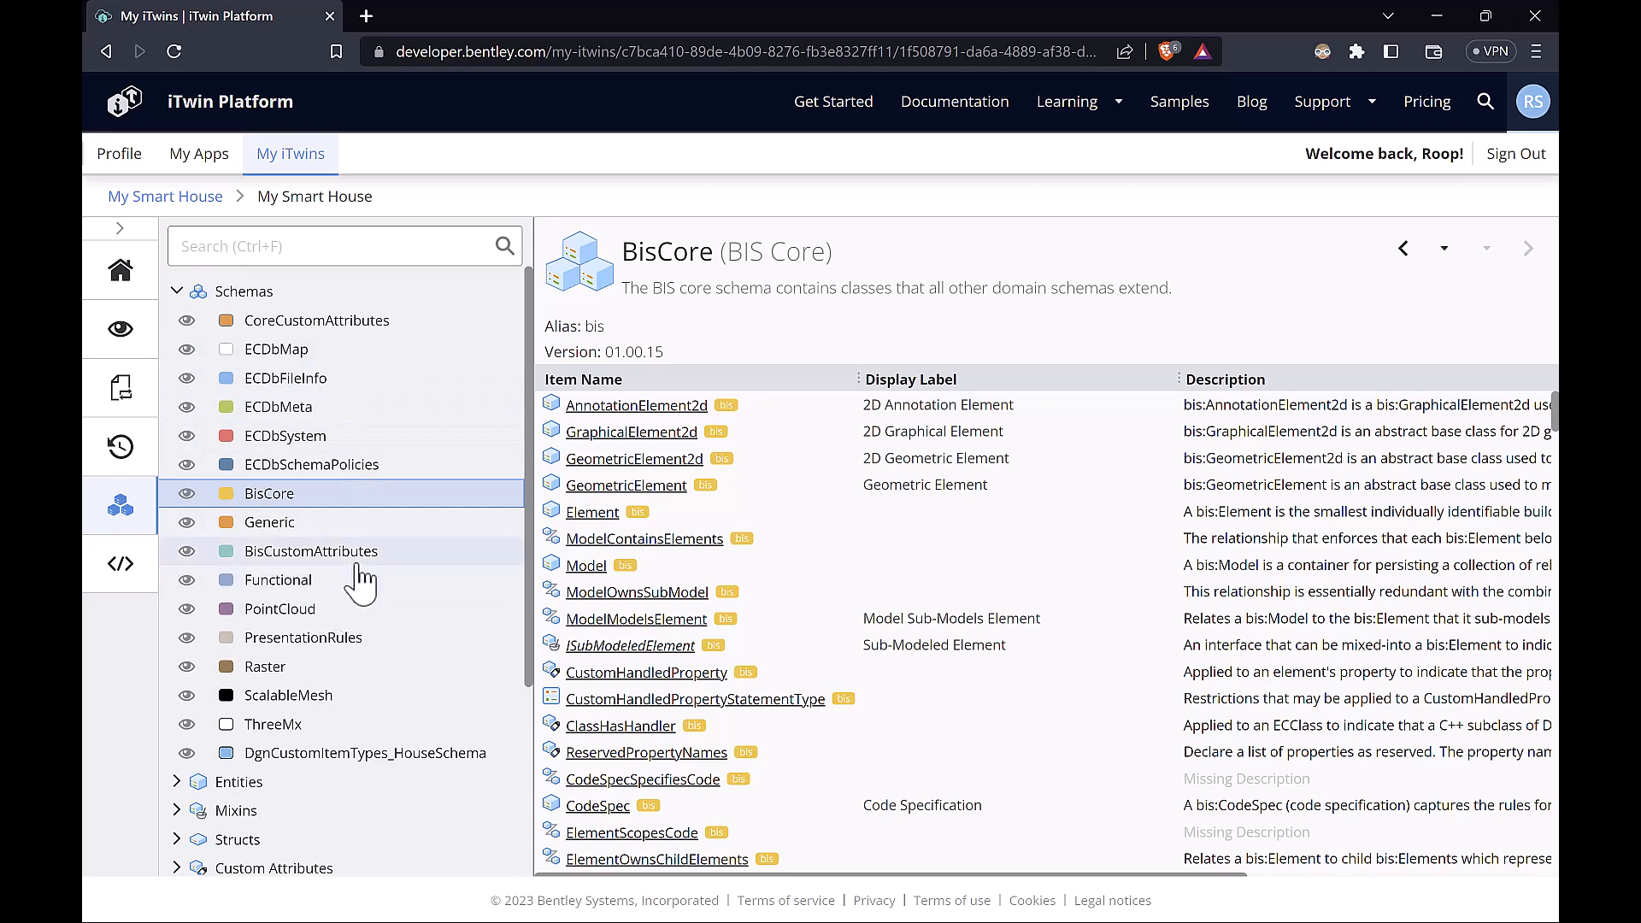
pyautogui.moveTo(302, 745)
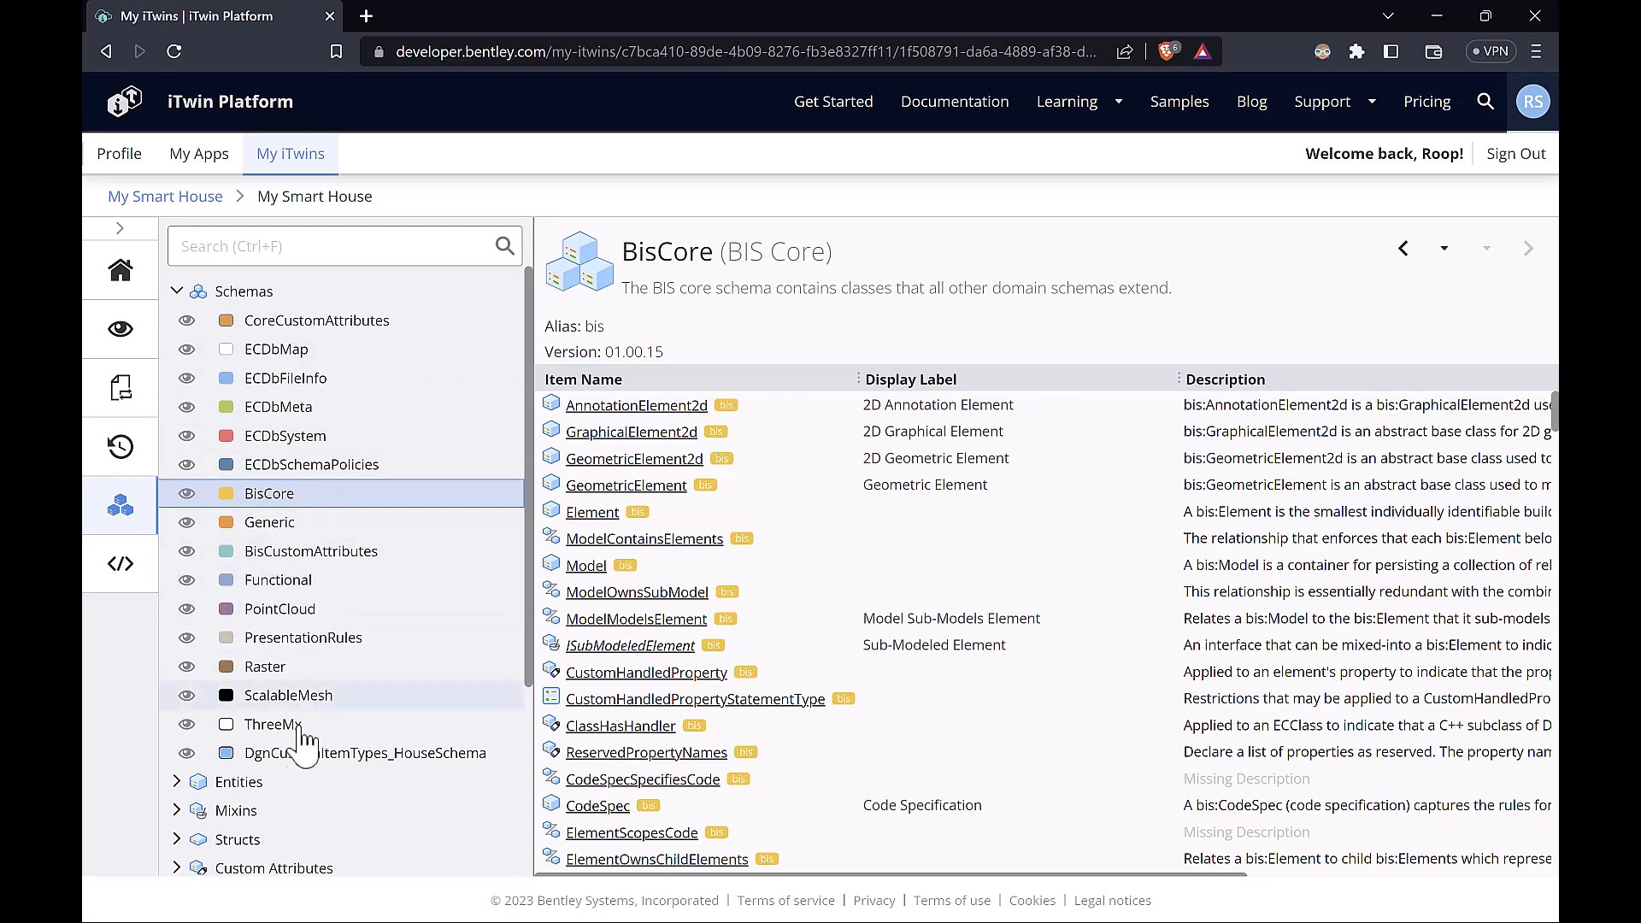
pyautogui.moveTo(410, 760)
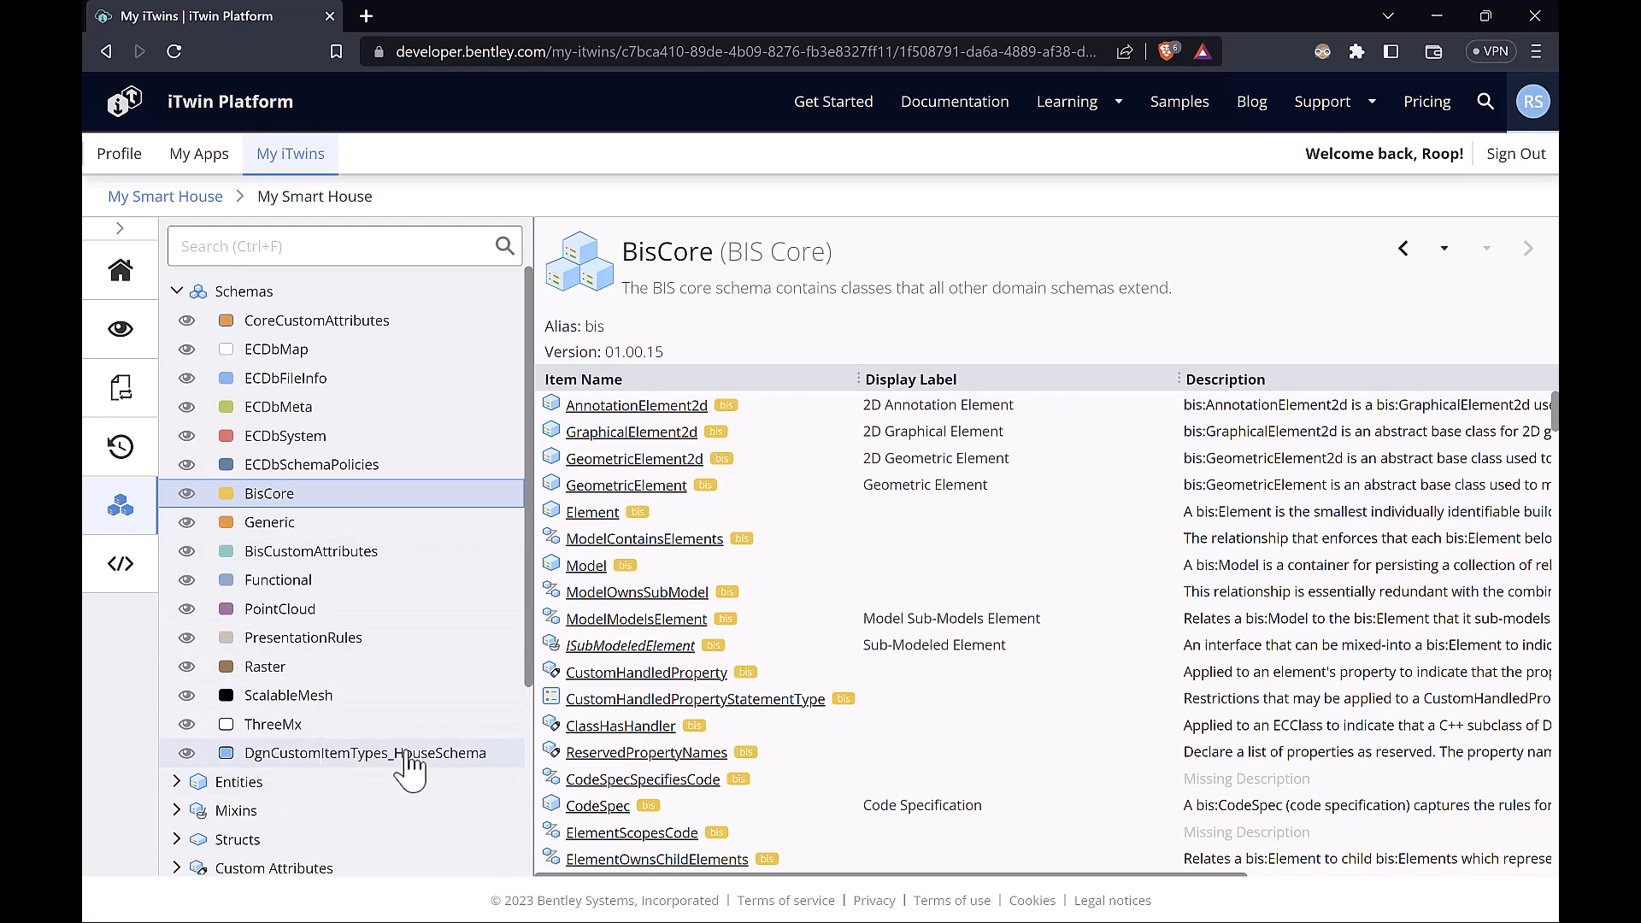
pyautogui.moveTo(330, 507)
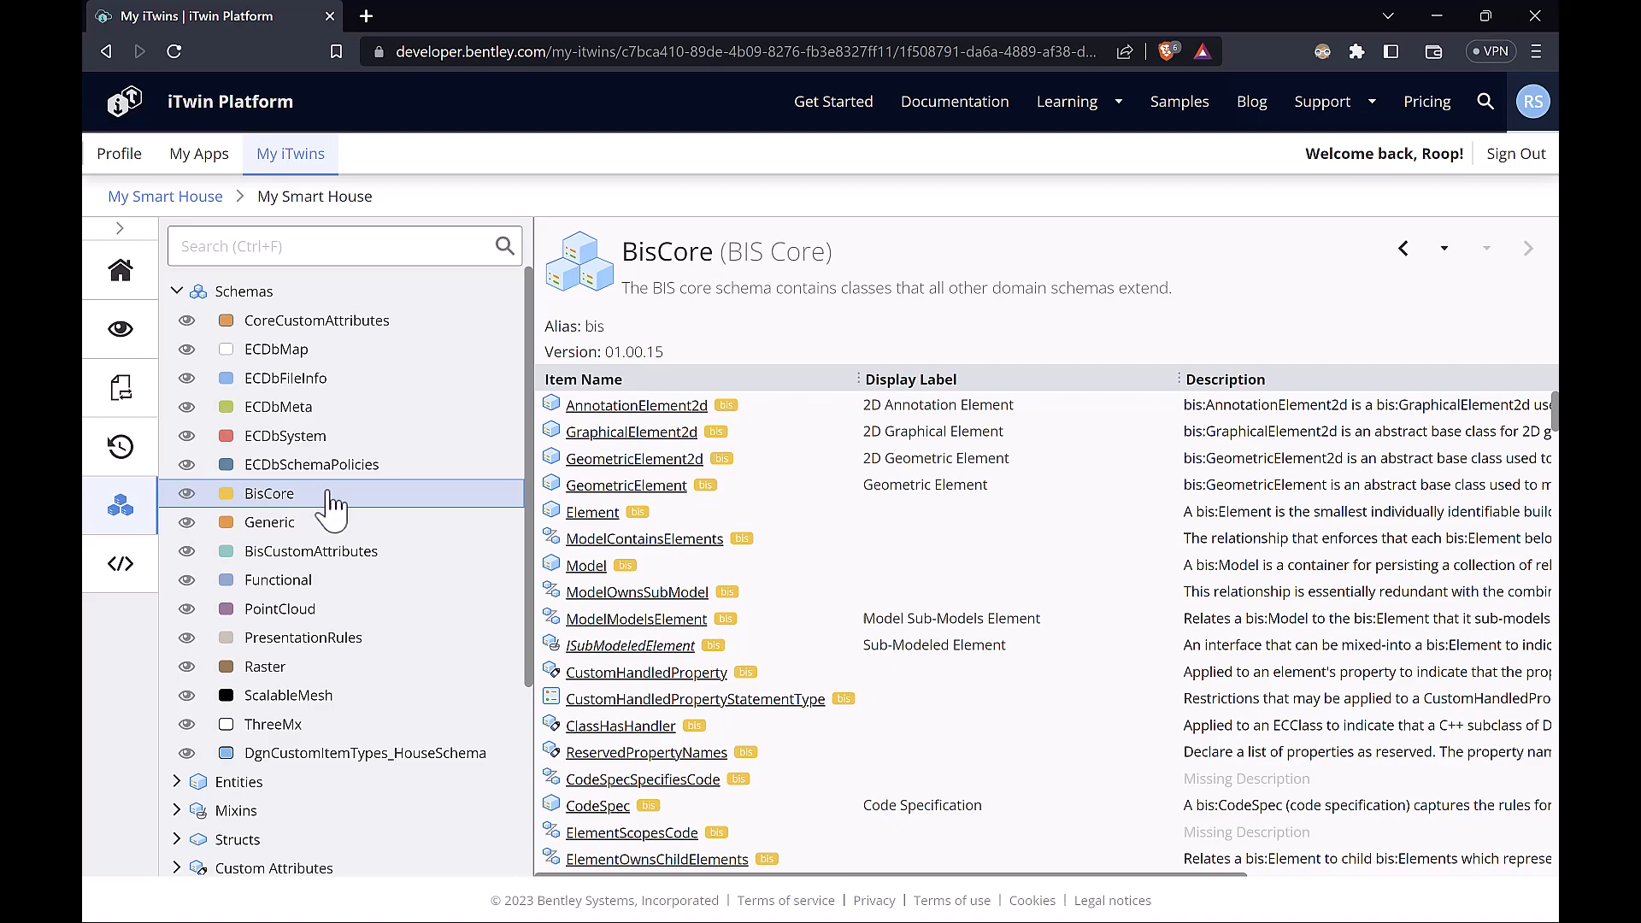
pyautogui.moveTo(631, 430)
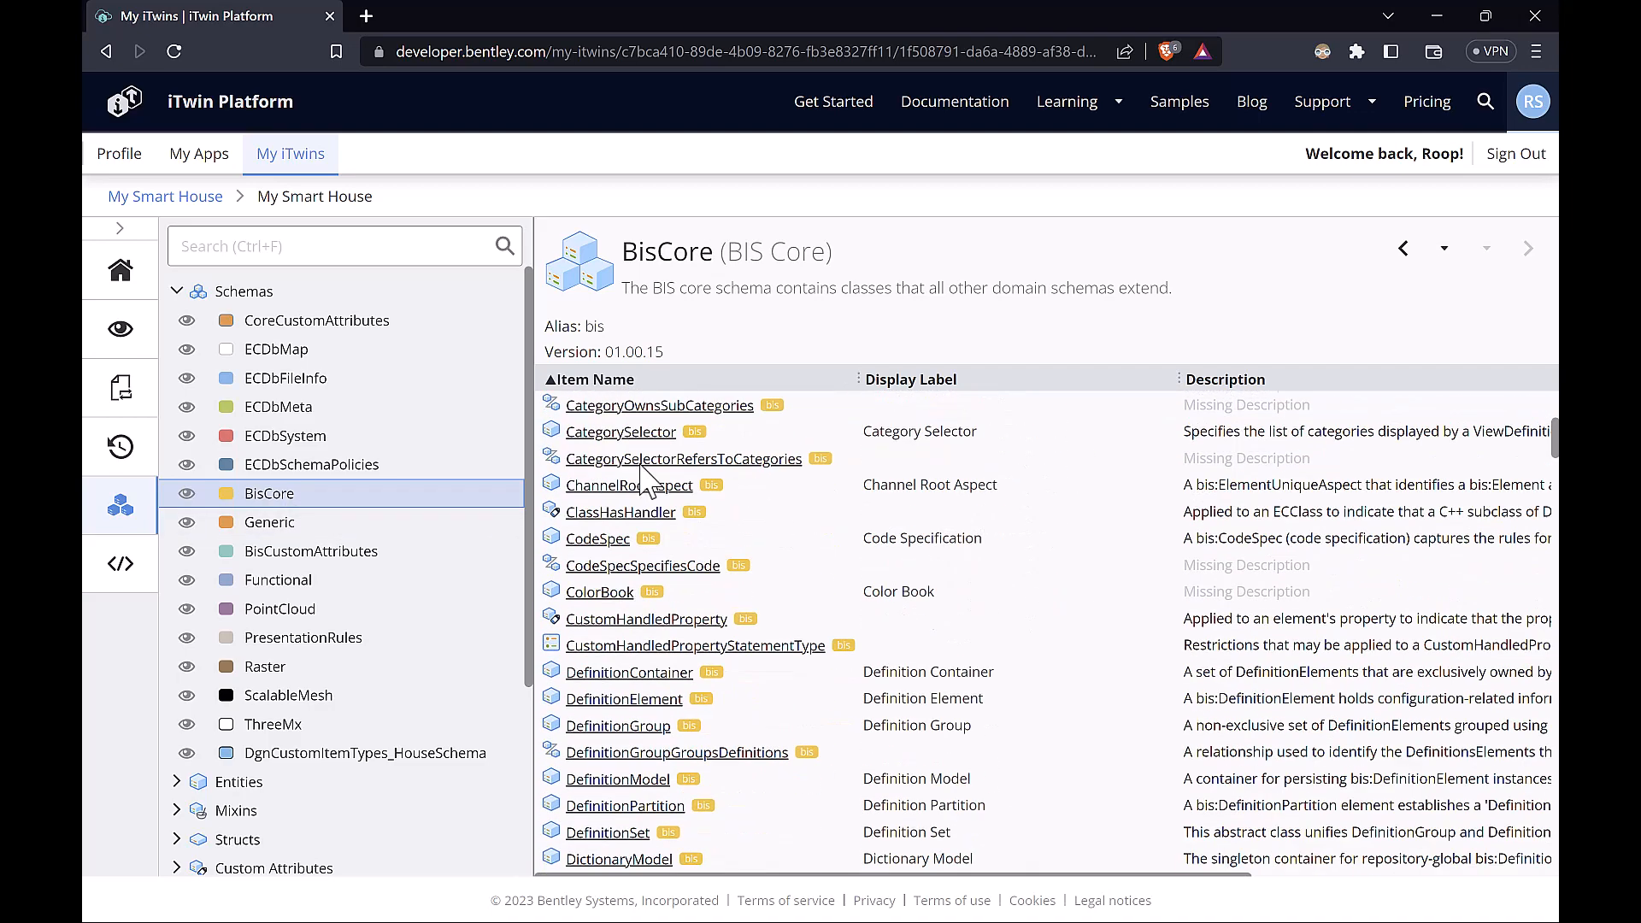
# Step: Scroll the alphabetically sorted BisCore item list down to GeometricElement3d
pyautogui.scroll(-3)
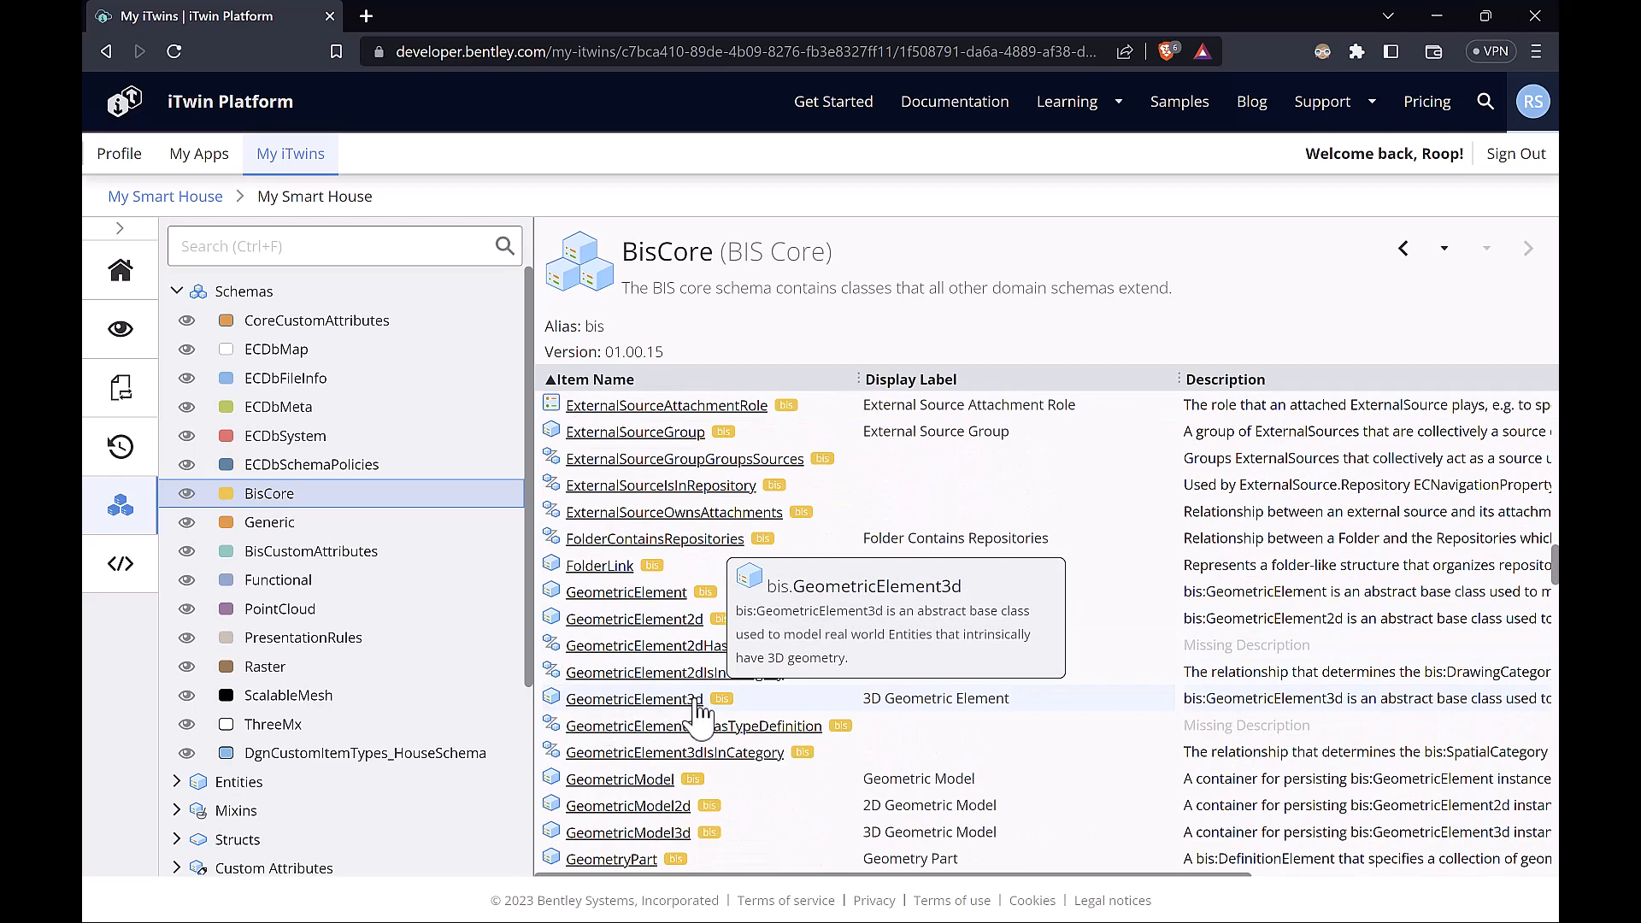
pyautogui.moveTo(633, 699)
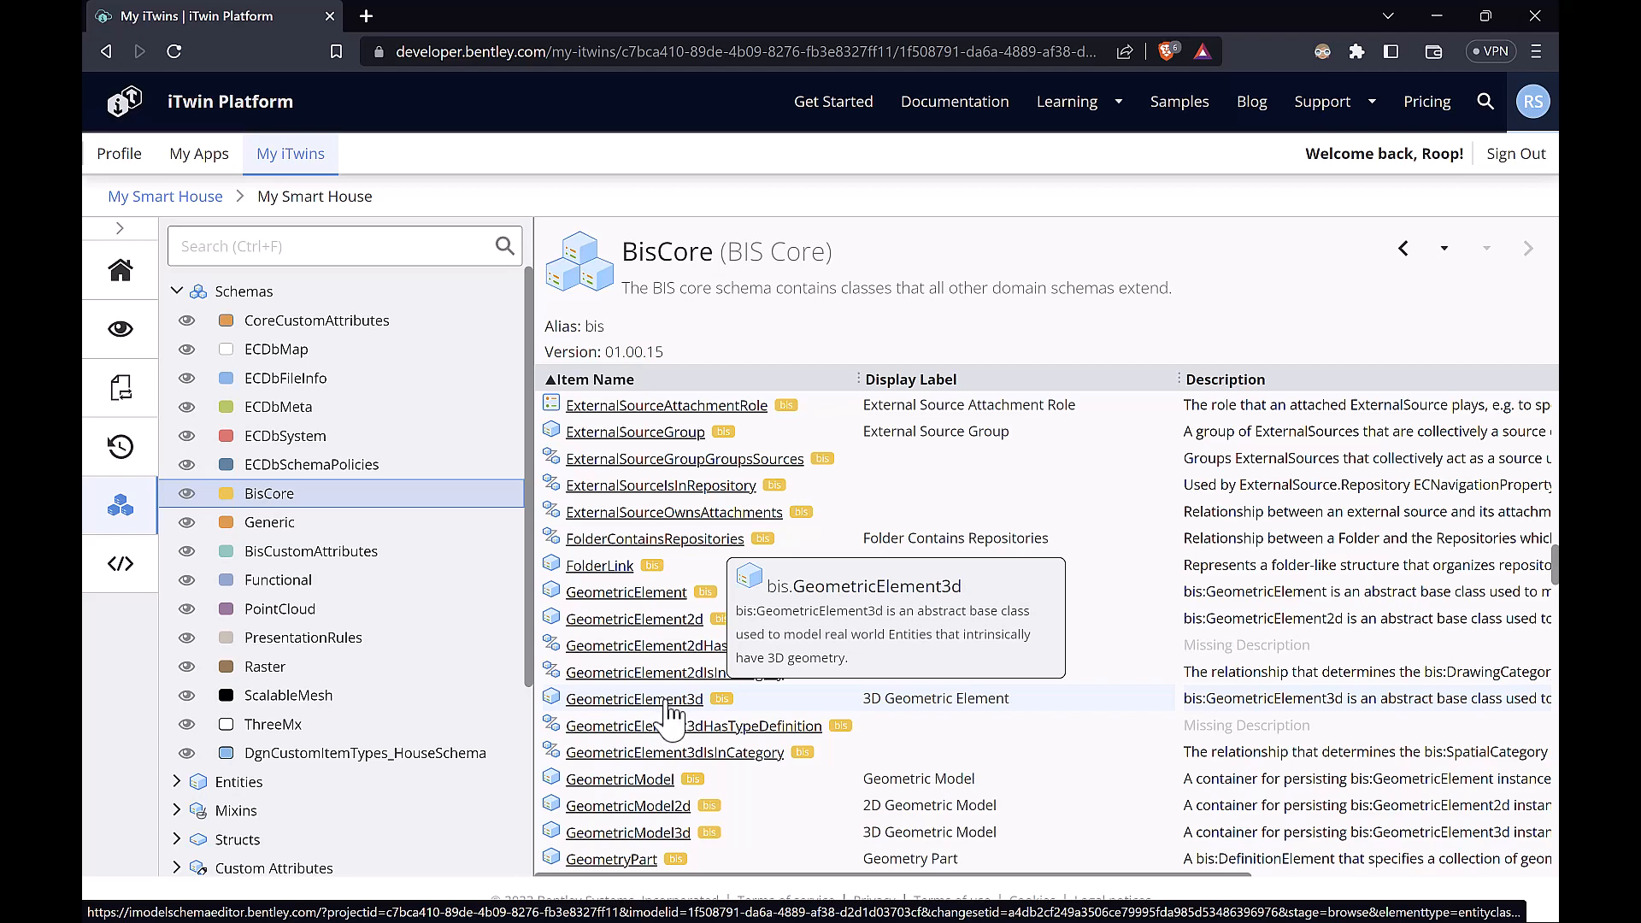
# Step: Open the GeometricElement3d class details and scroll through them
pyautogui.click(633, 698)
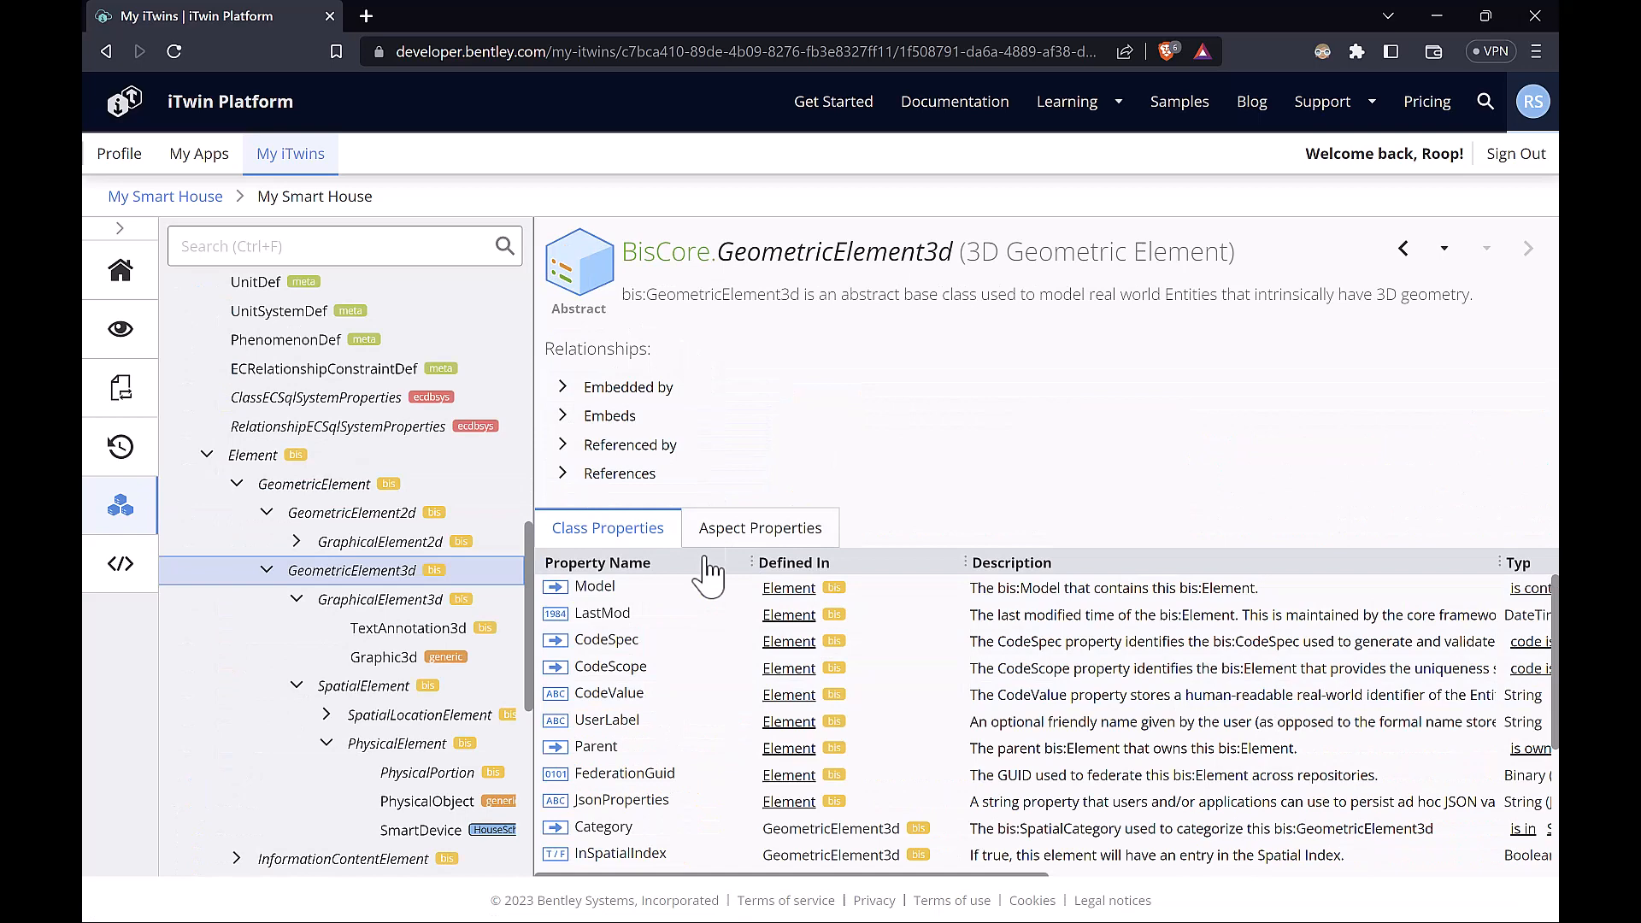
pyautogui.scroll(-3)
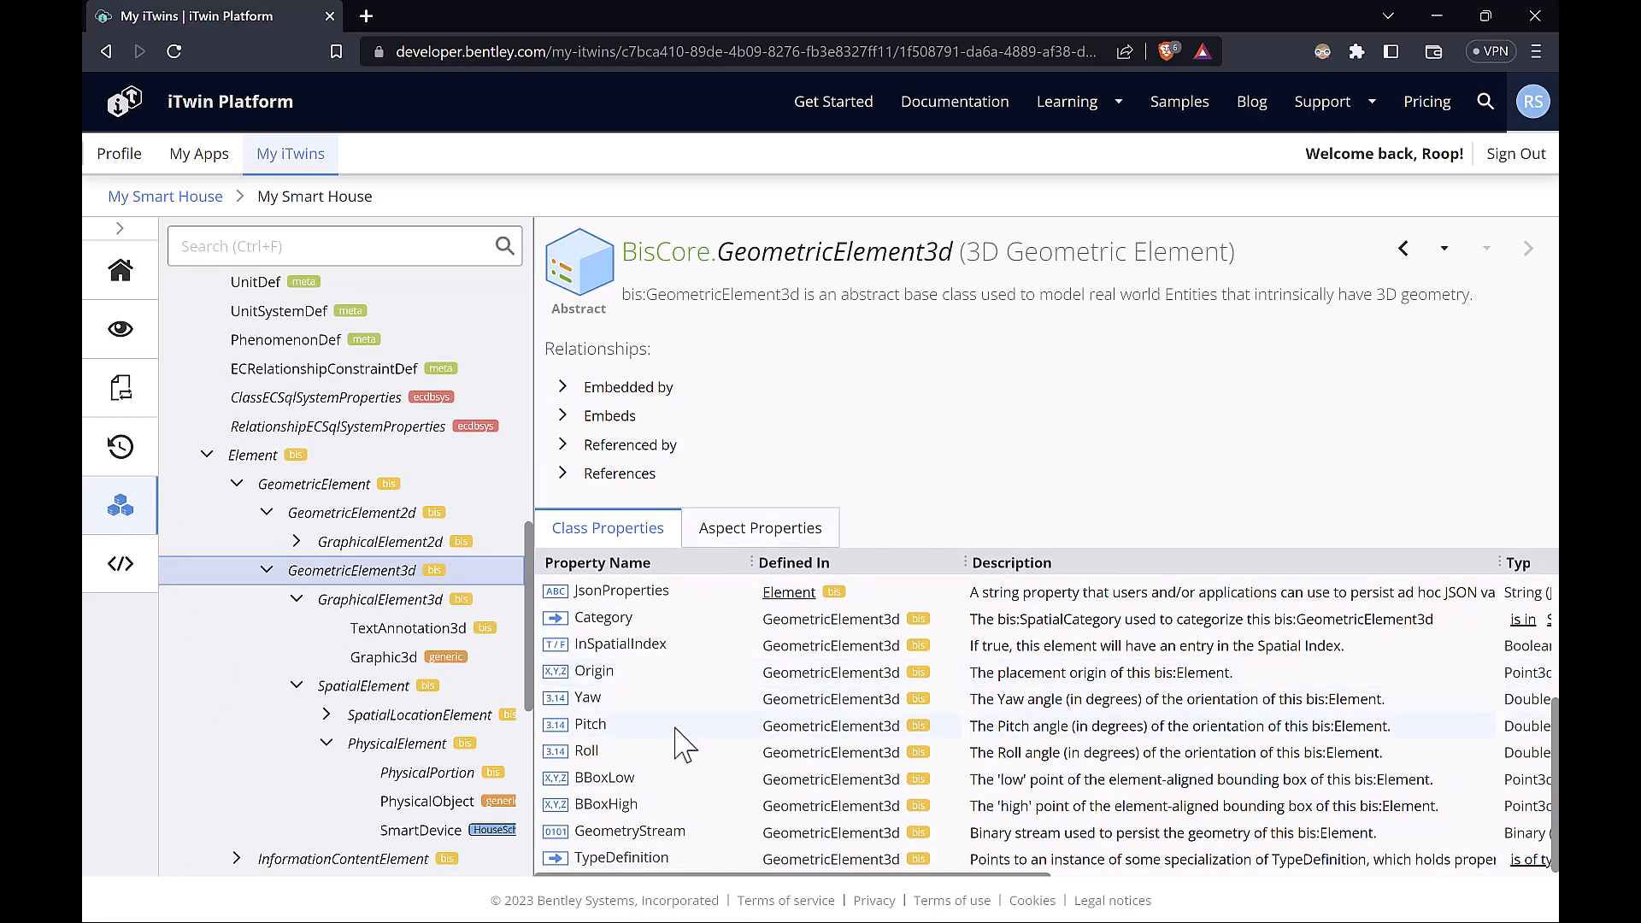
pyautogui.moveTo(623, 784)
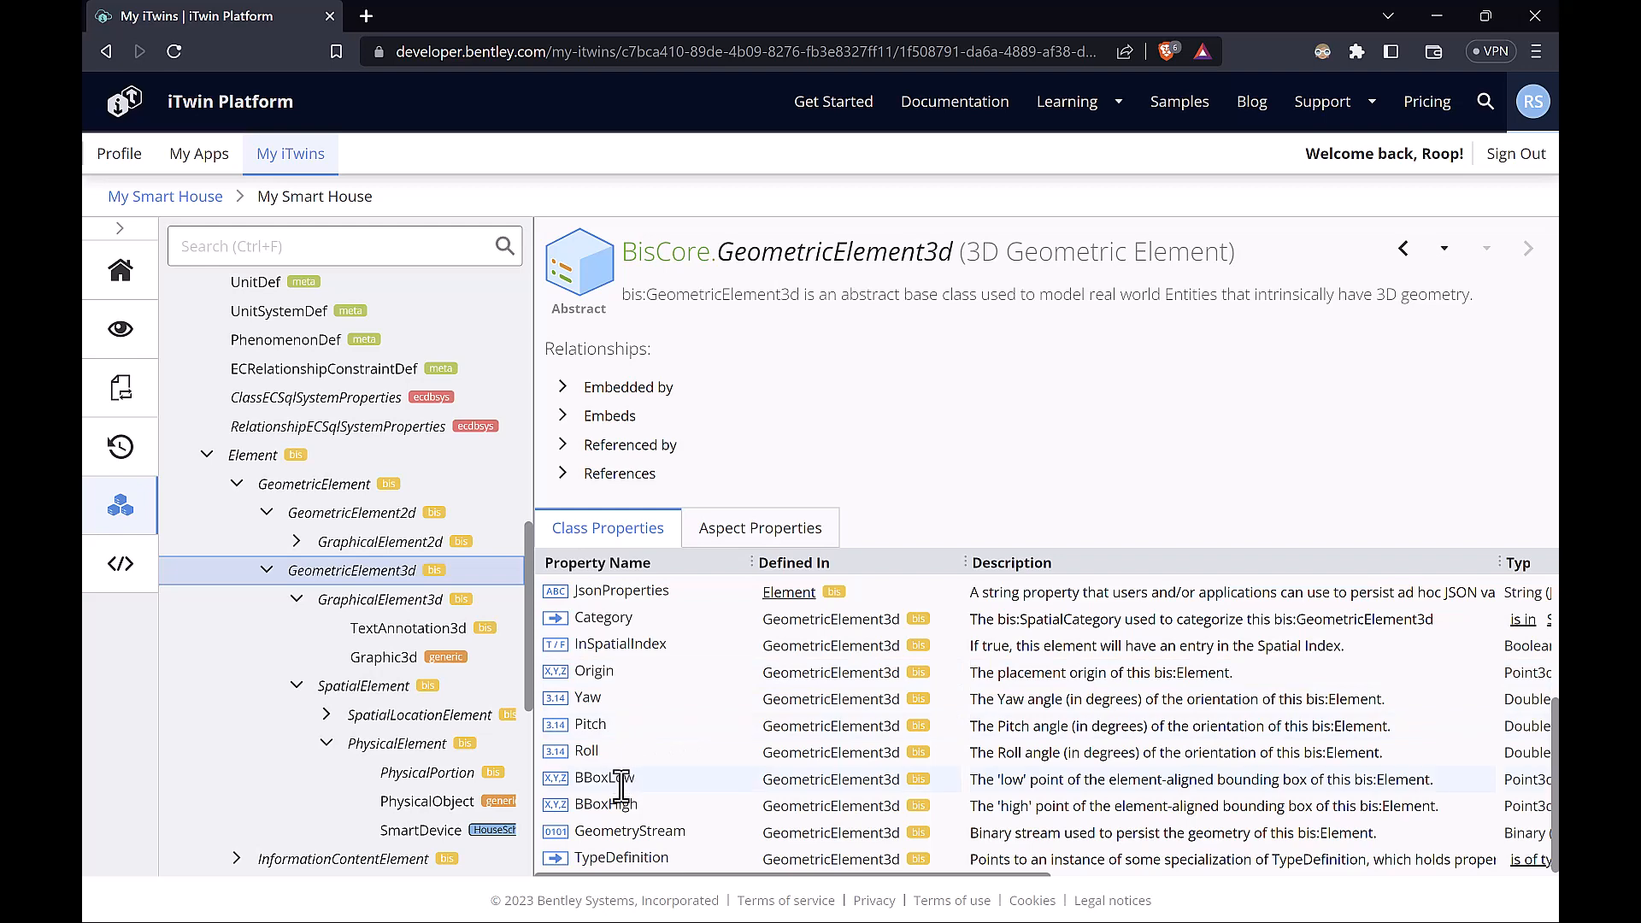
pyautogui.moveTo(657, 830)
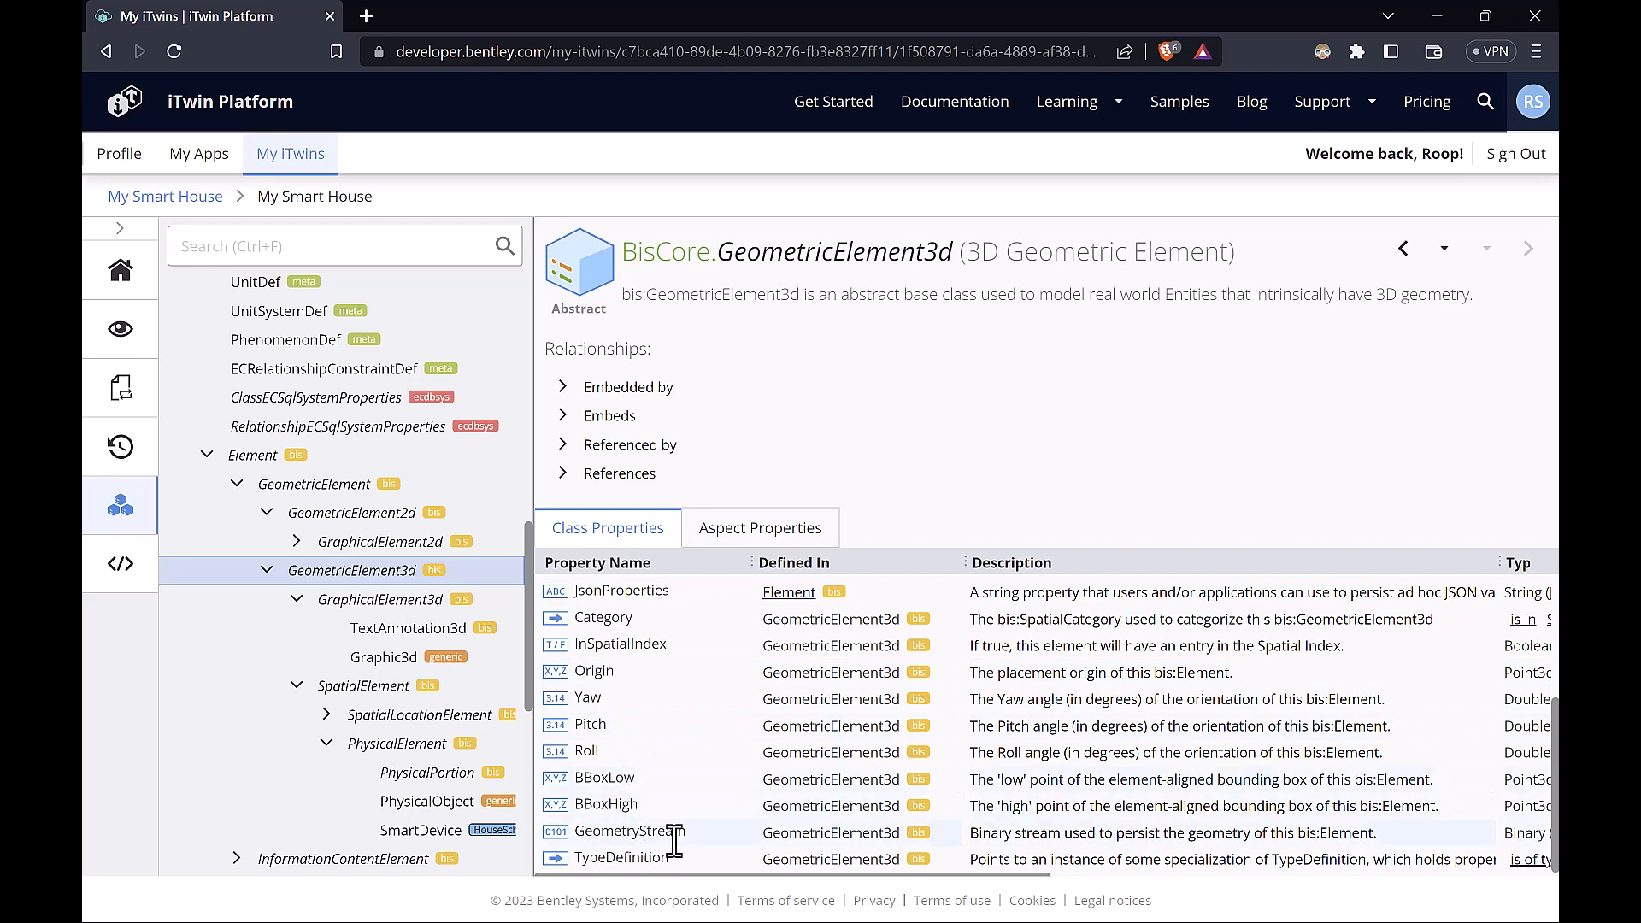
pyautogui.scroll(3)
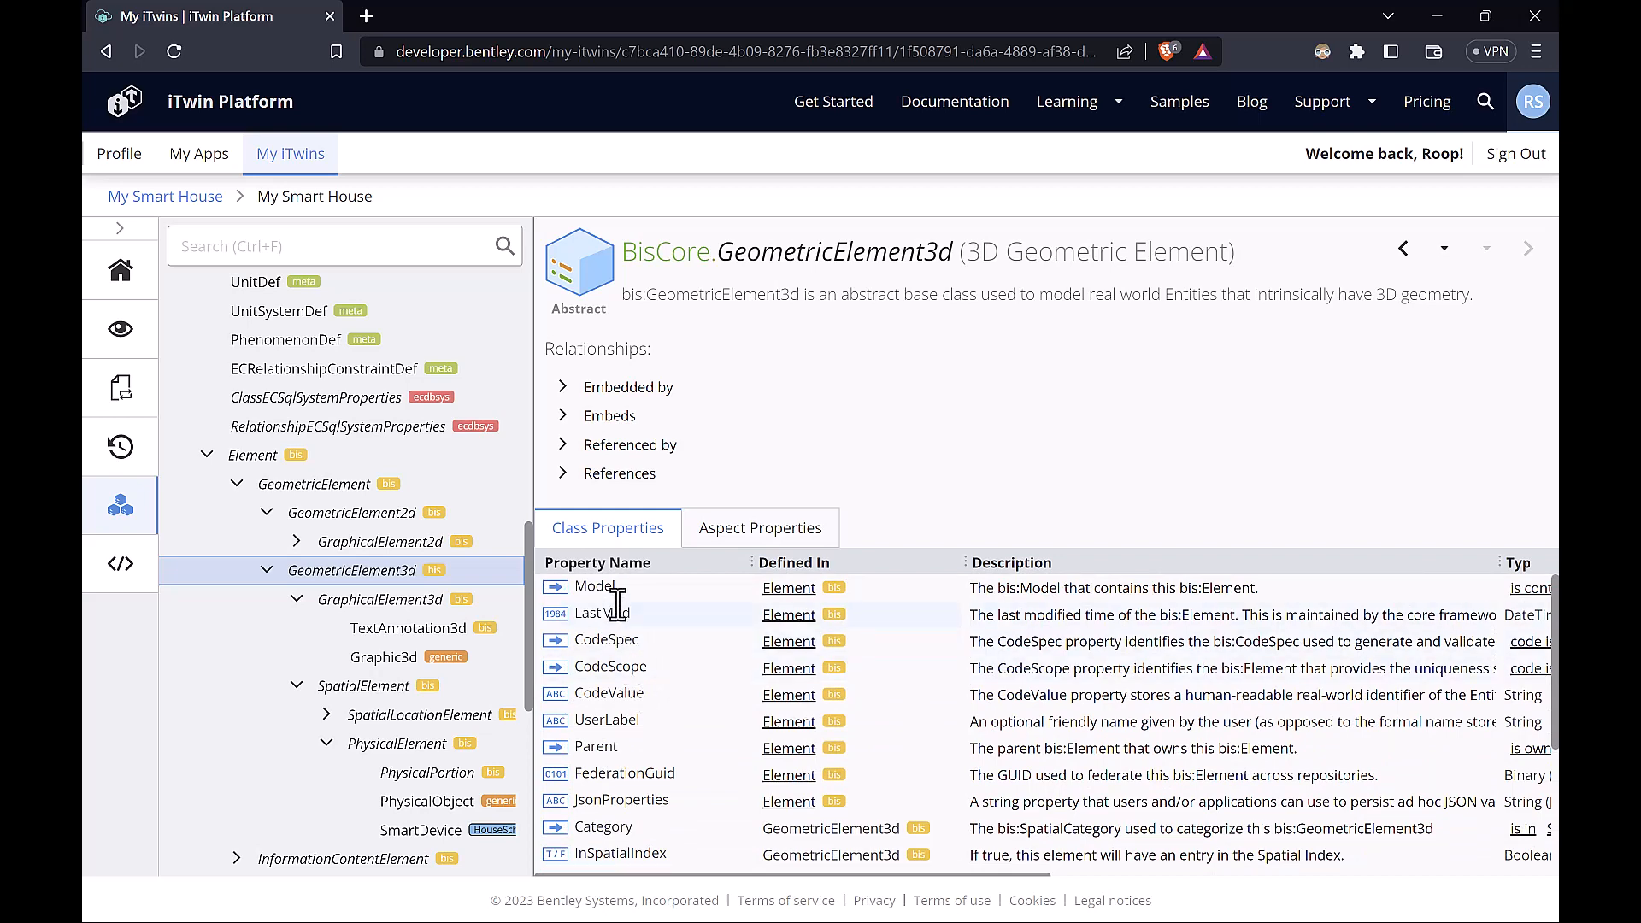
pyautogui.moveTo(779, 721)
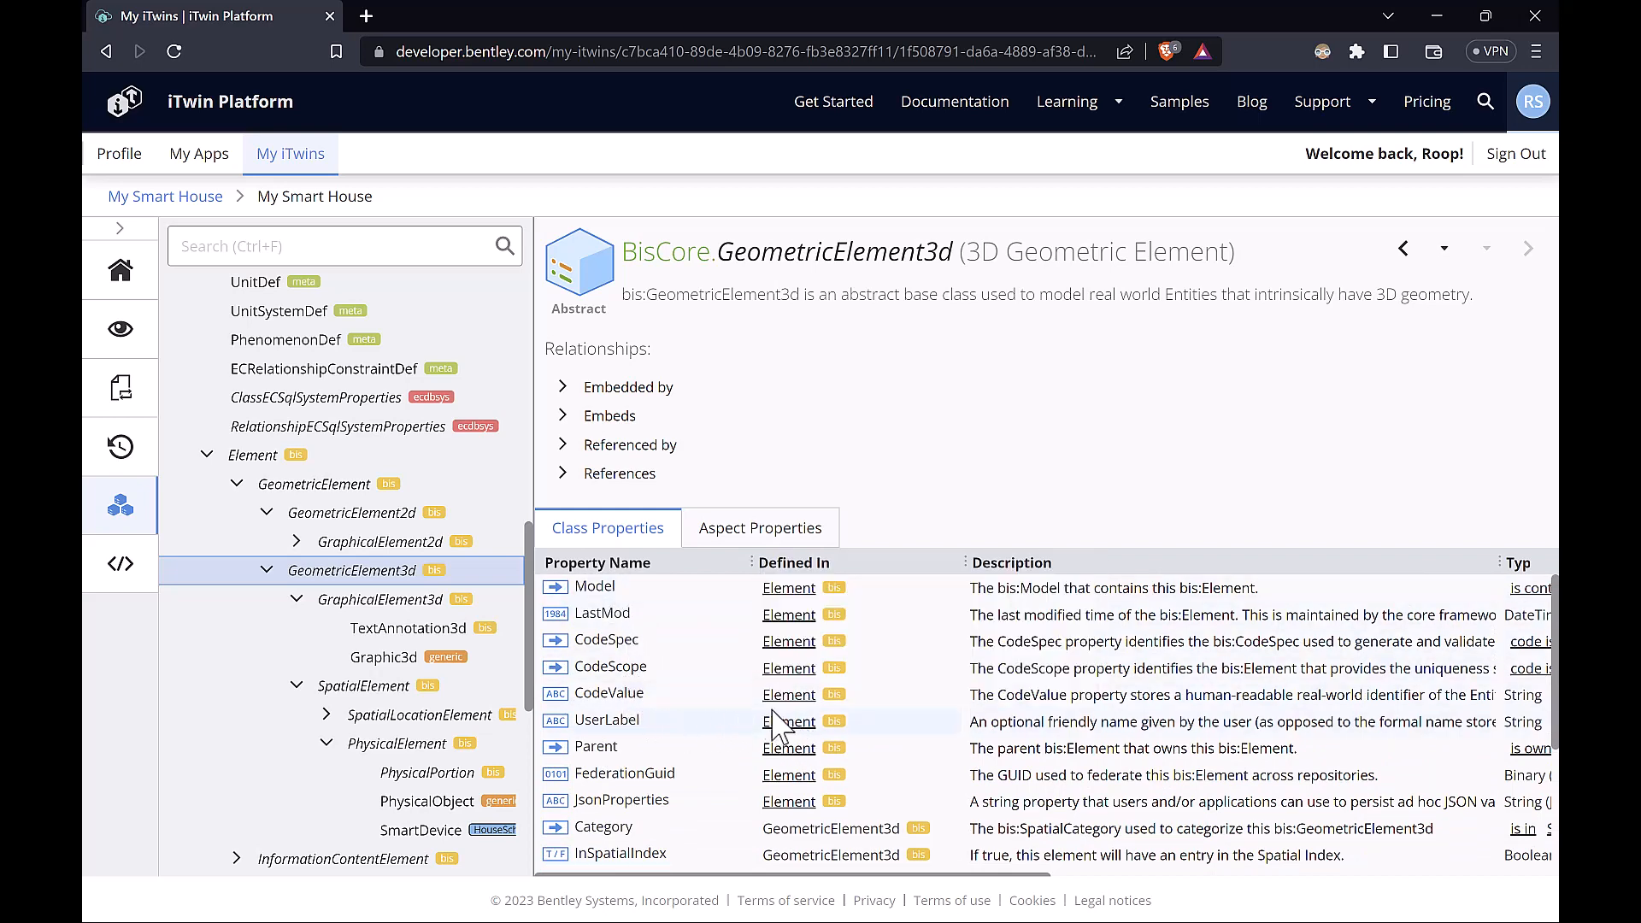
pyautogui.moveTo(605, 713)
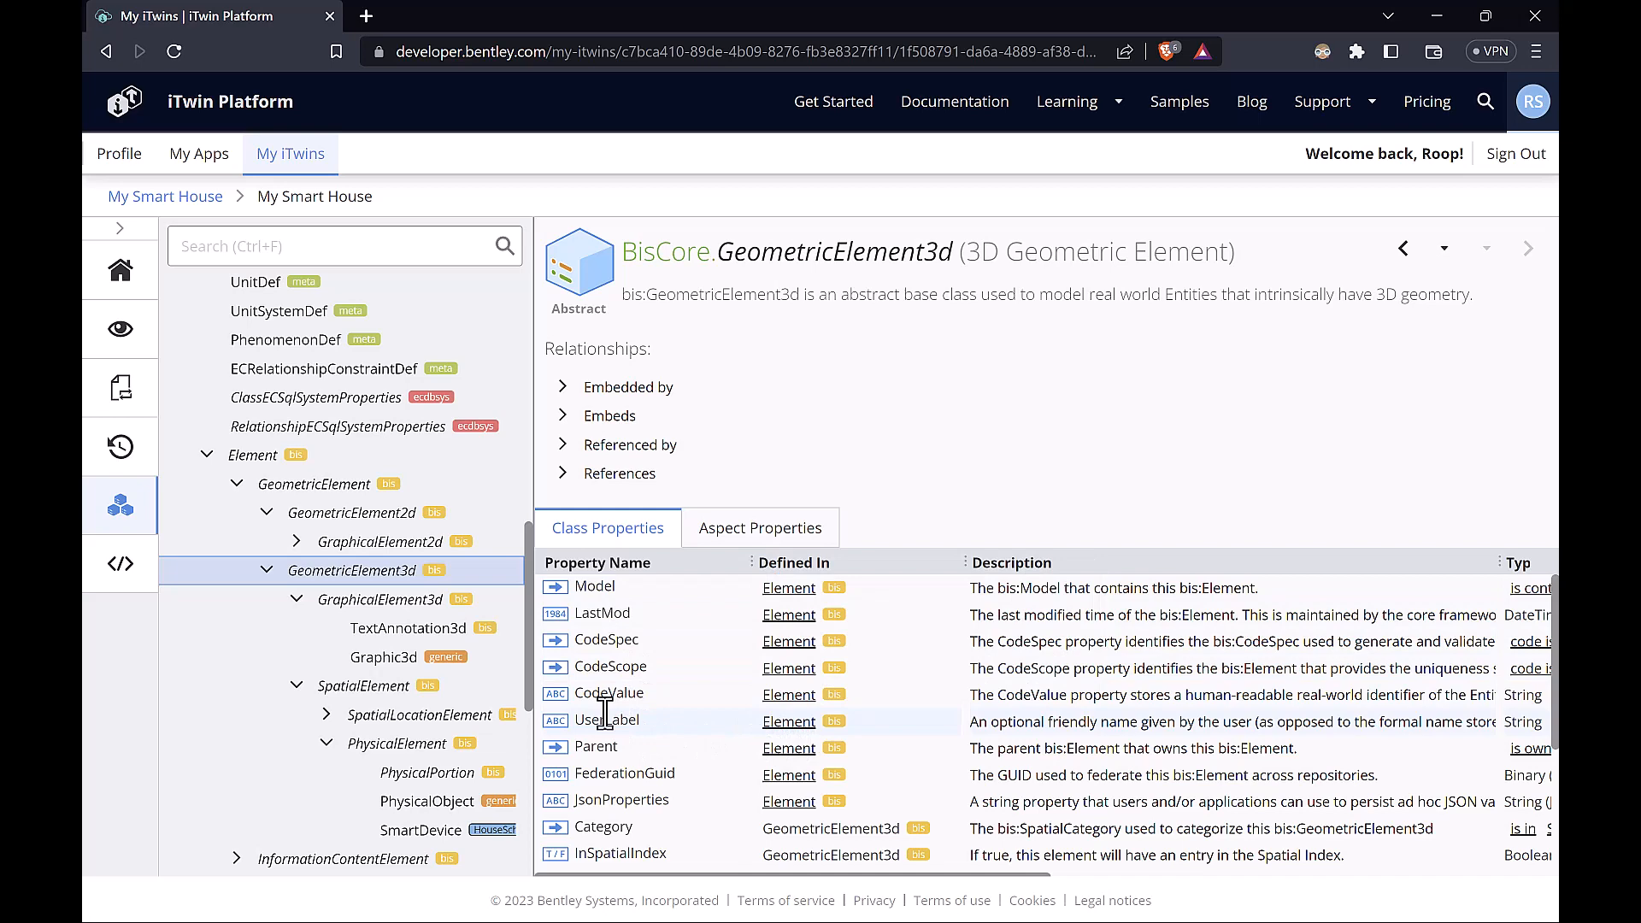
pyautogui.moveTo(788, 588)
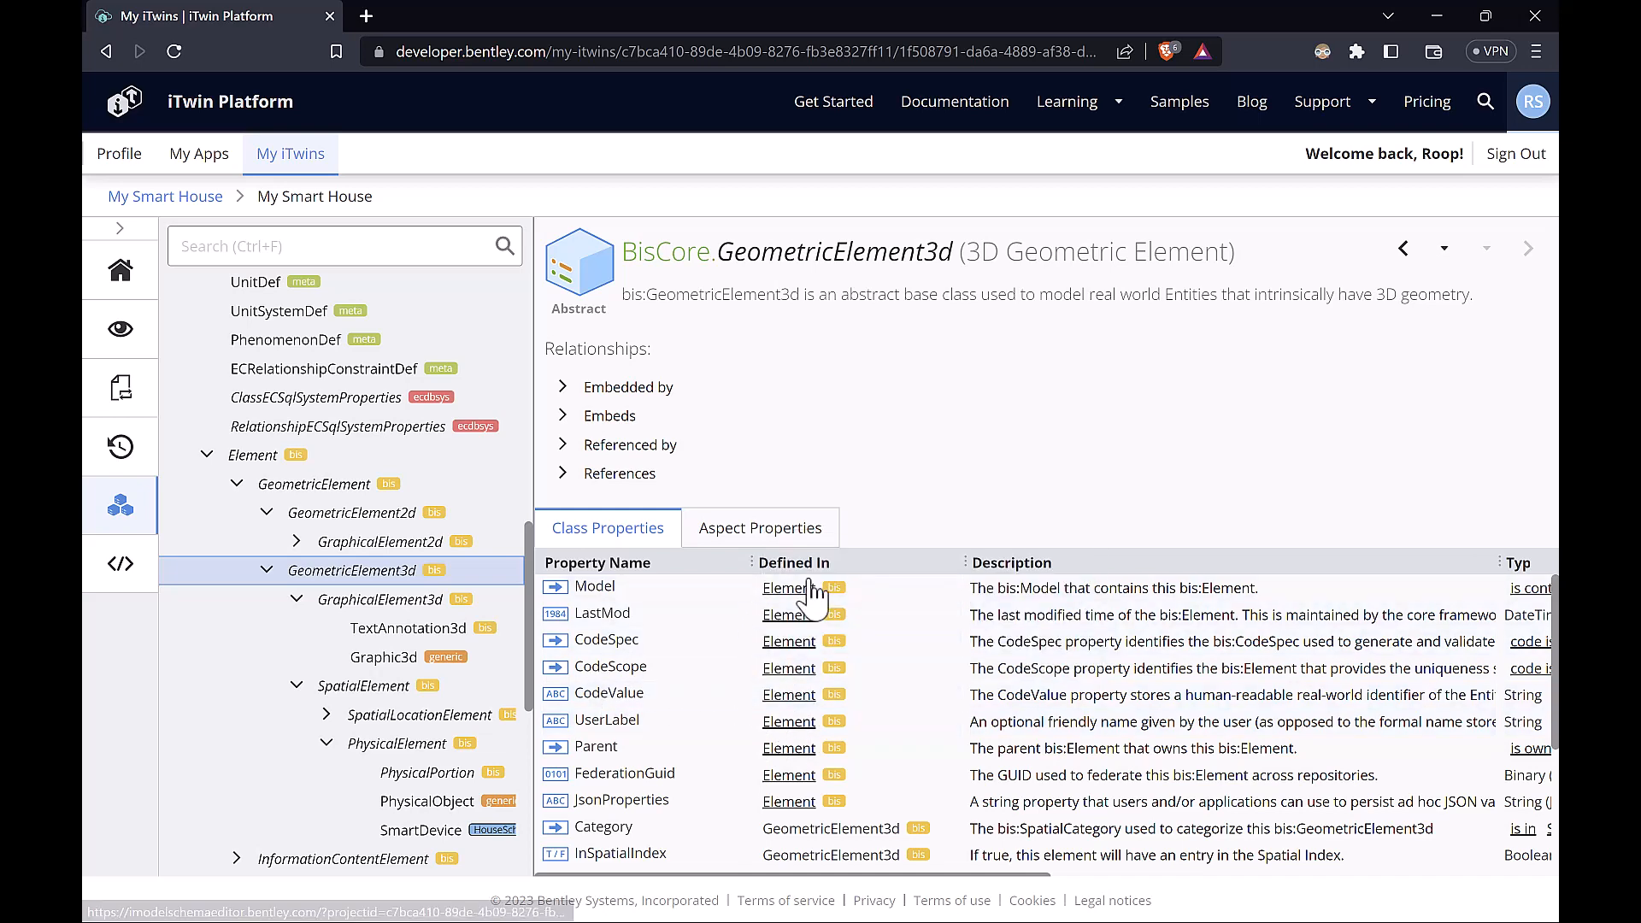
pyautogui.scroll(-3)
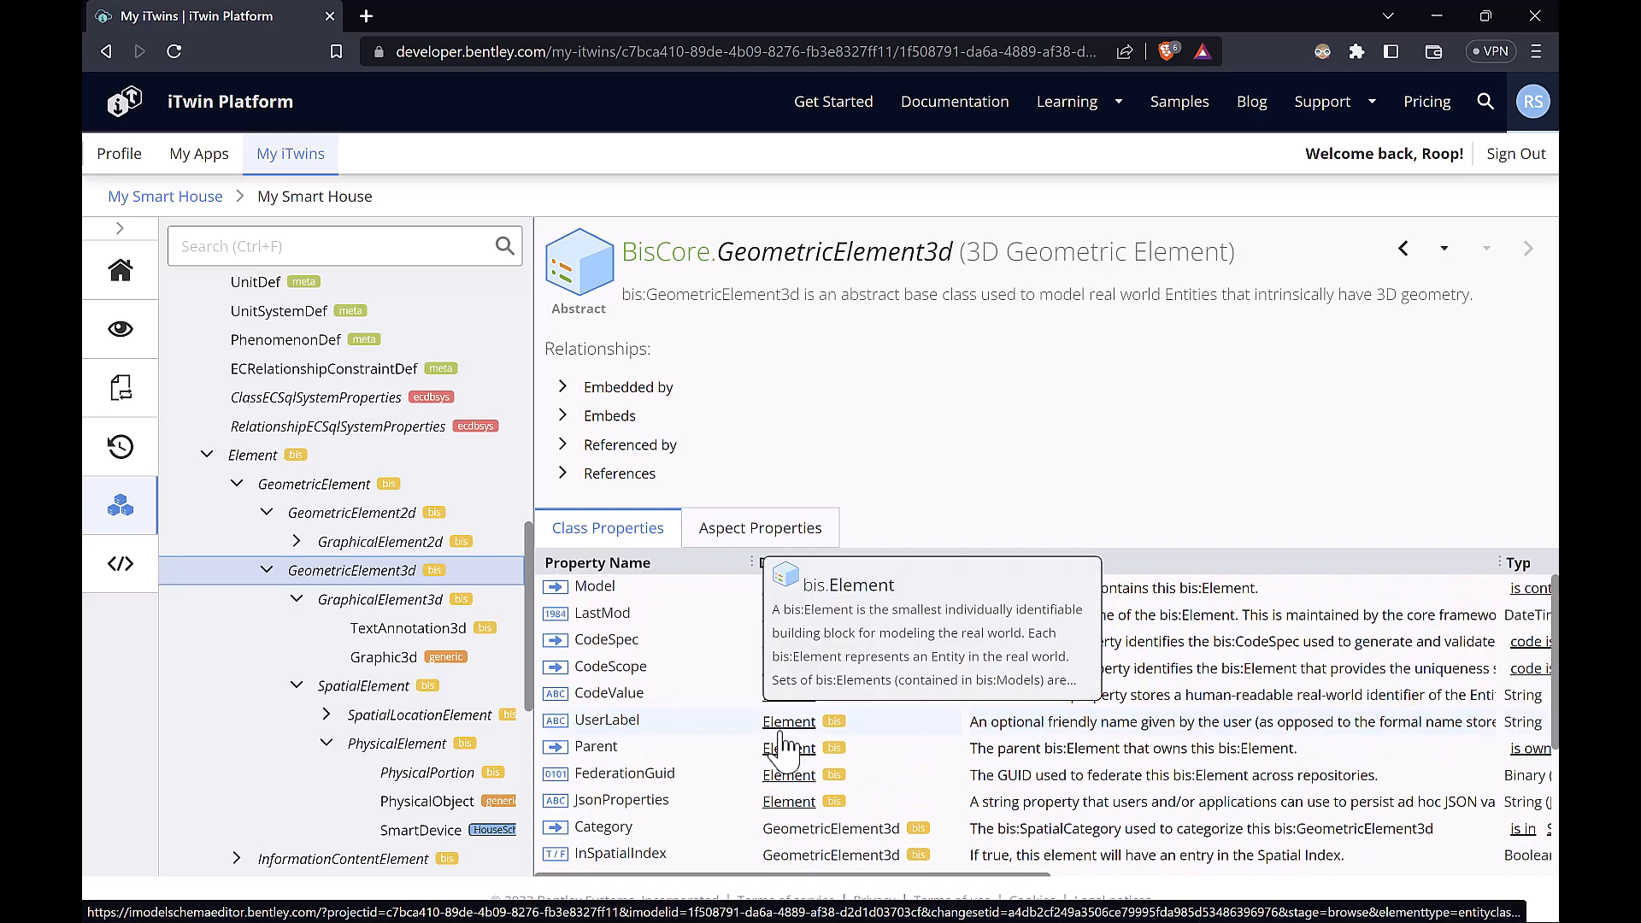
pyautogui.moveTo(725, 749)
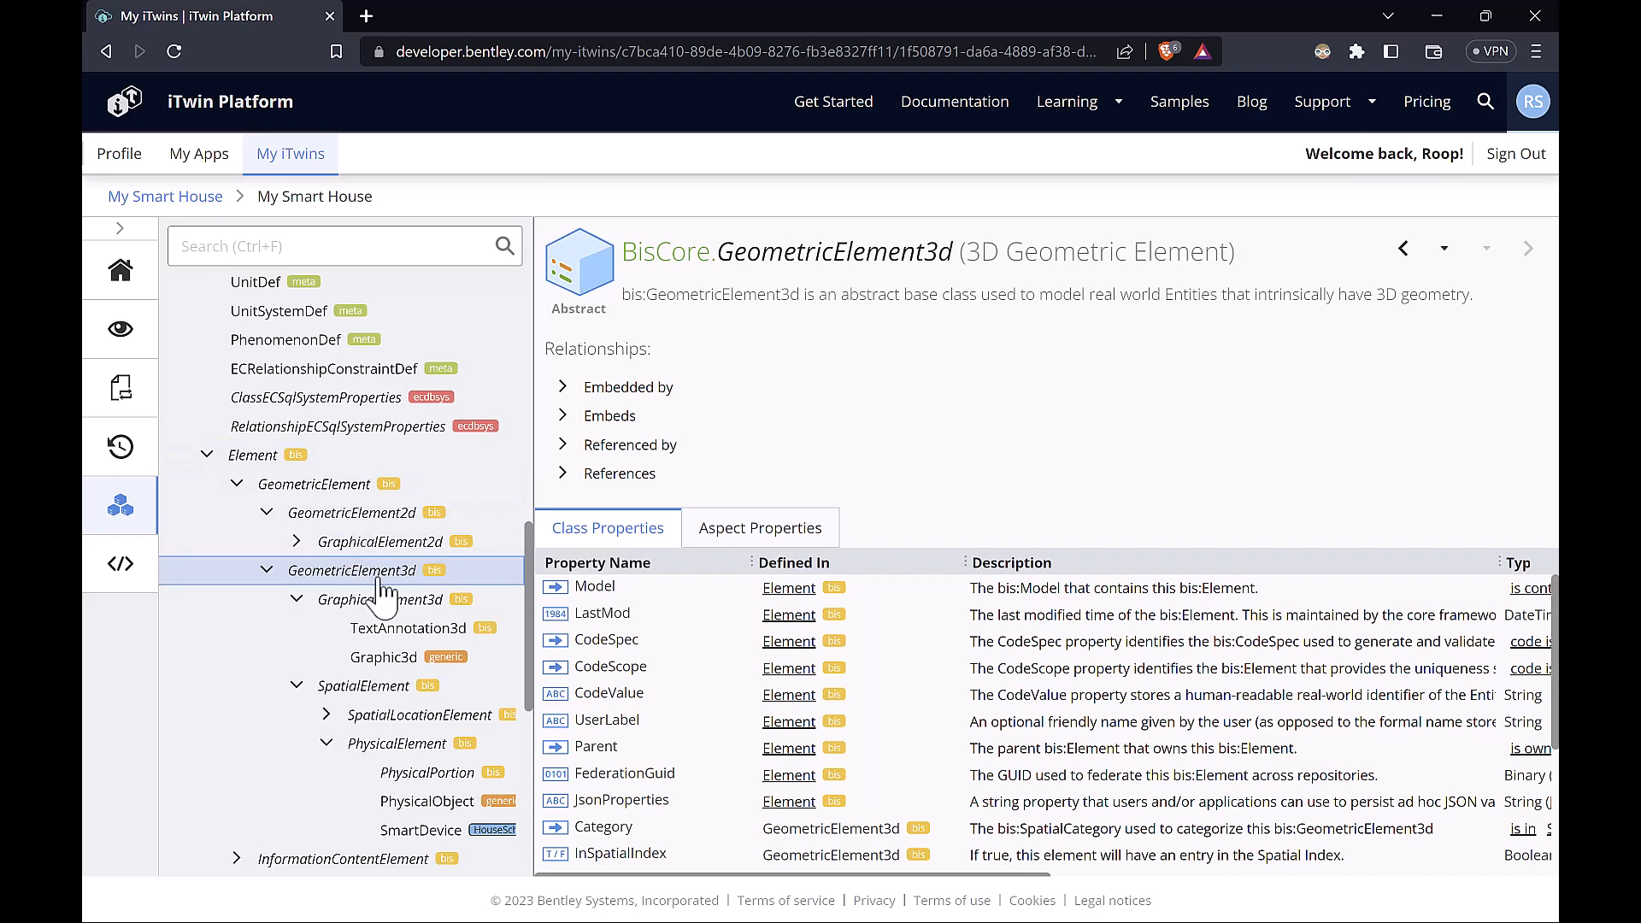
pyautogui.moveTo(280, 484)
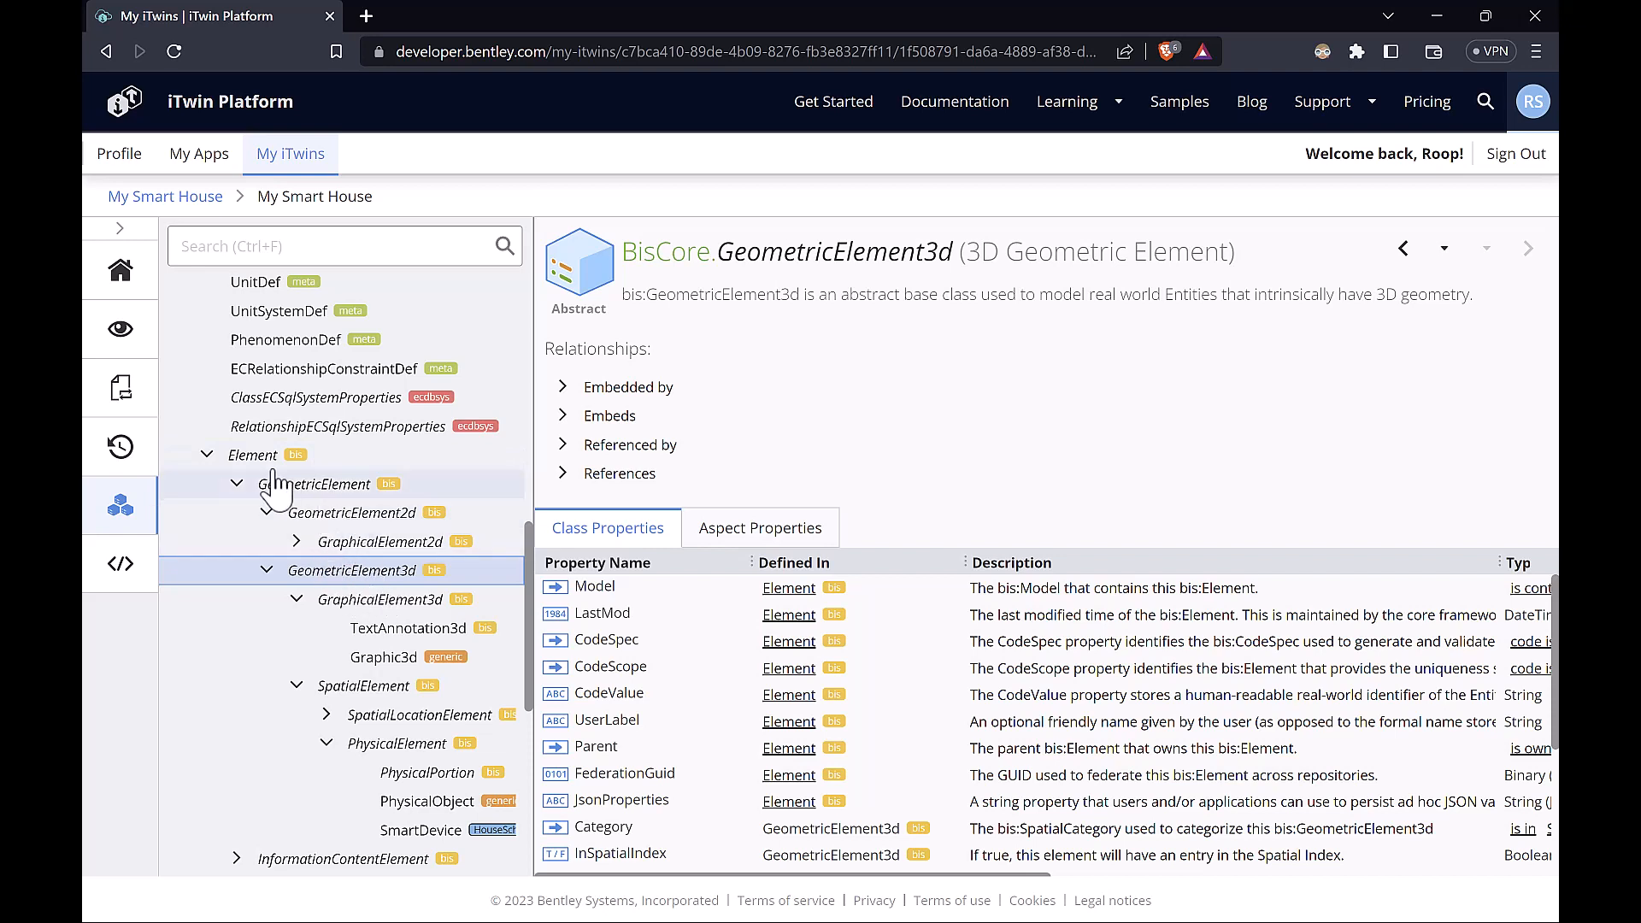
pyautogui.moveTo(303, 467)
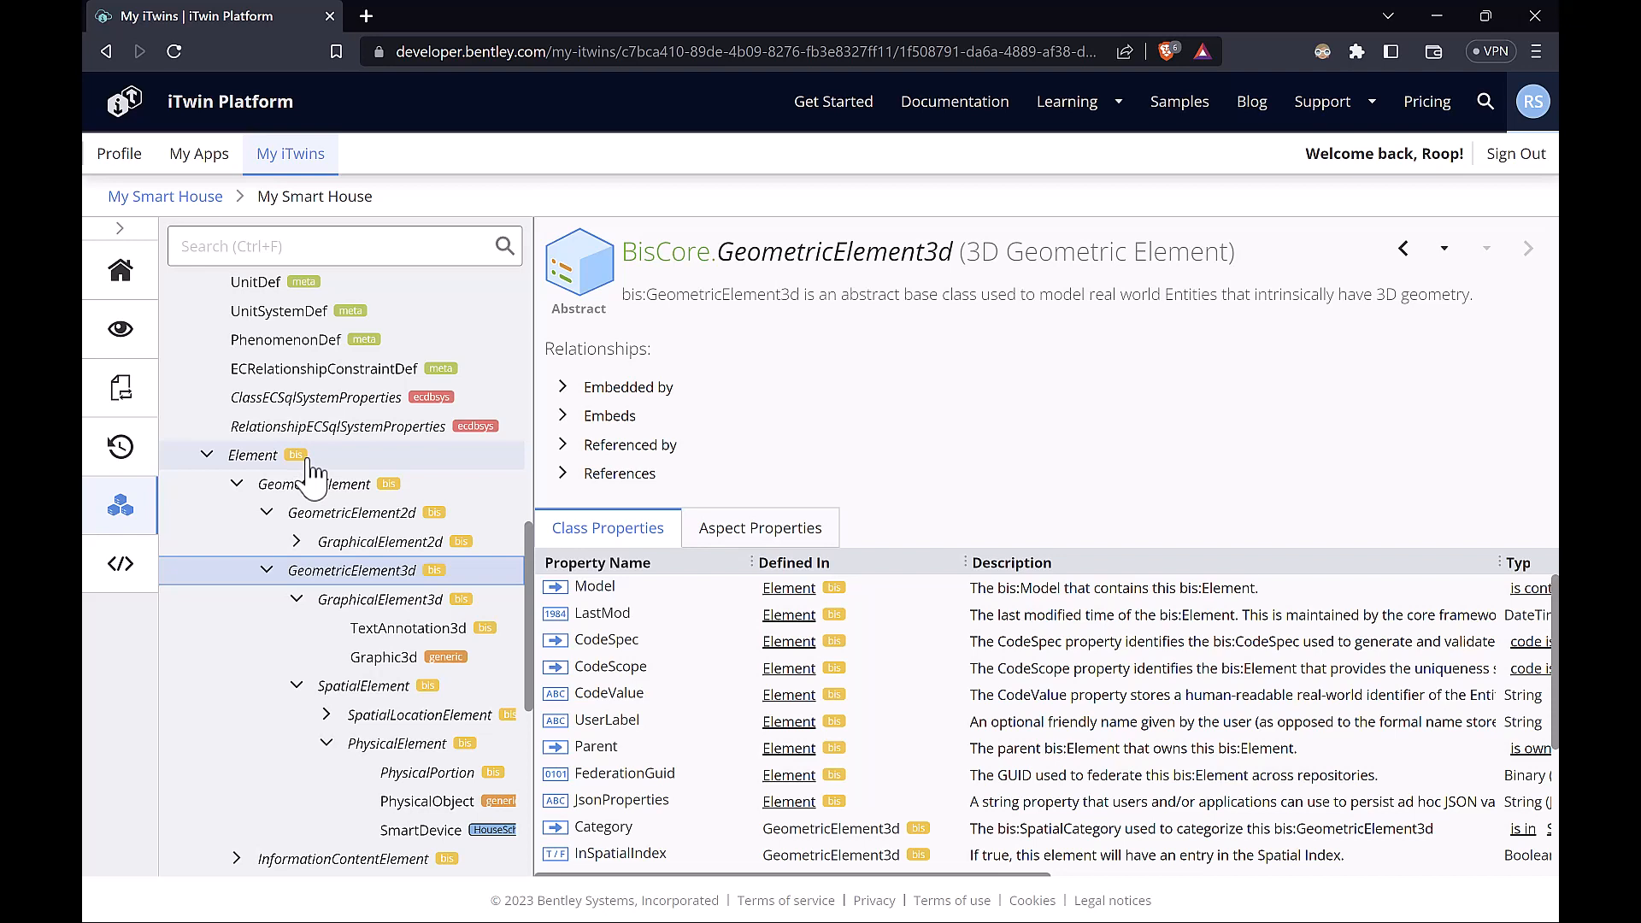
pyautogui.moveTo(304, 481)
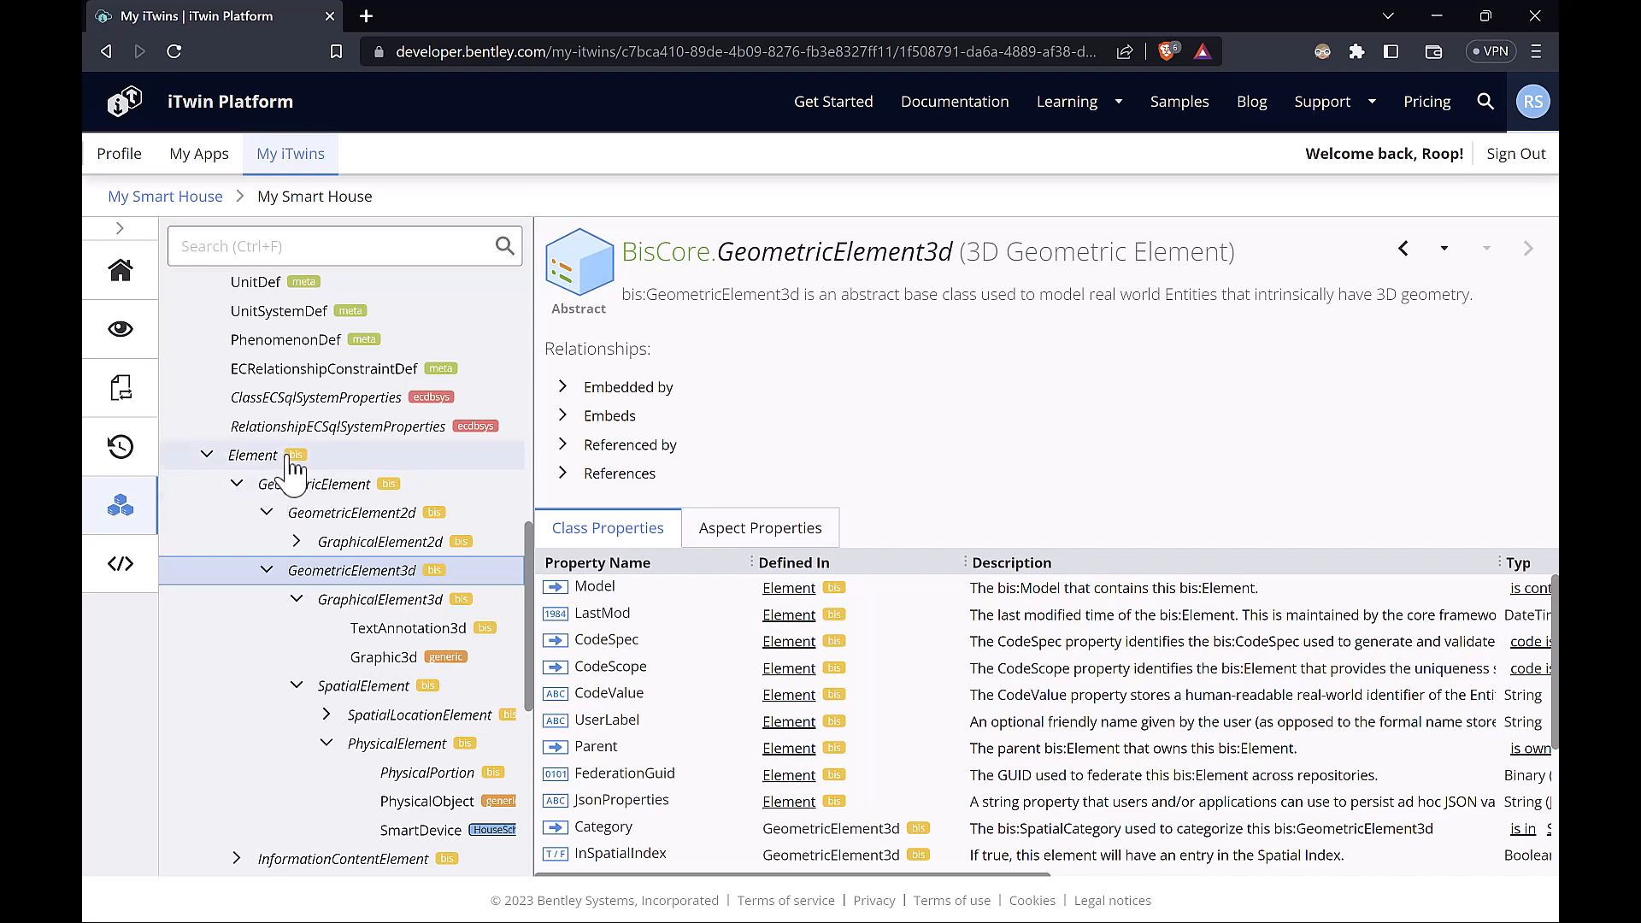
pyautogui.moveTo(359, 595)
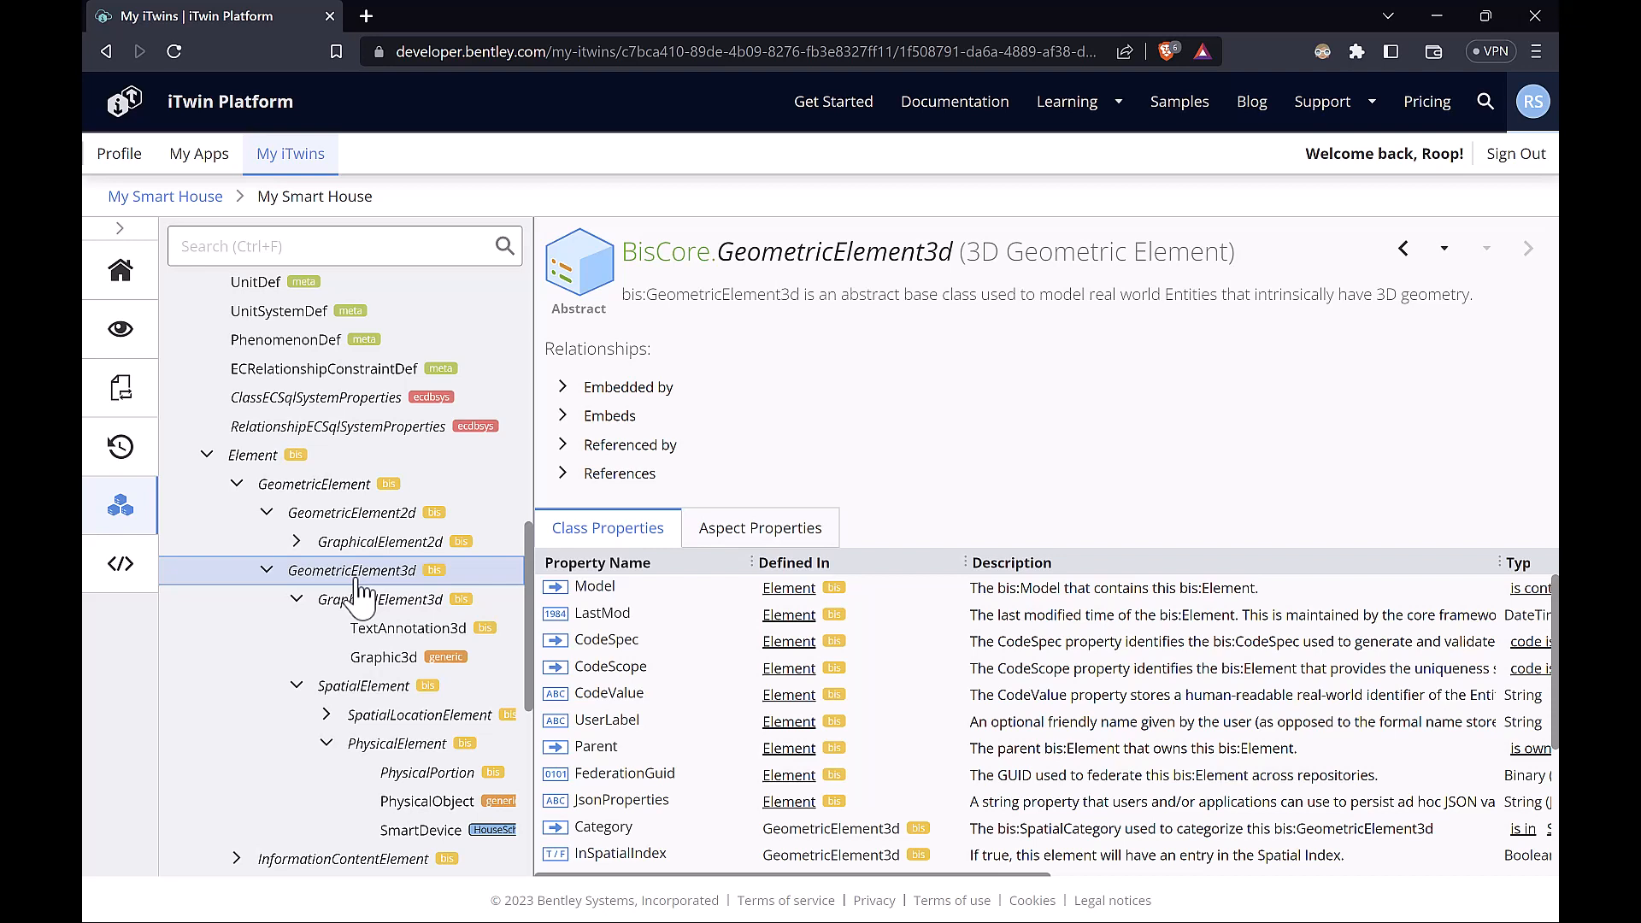
pyautogui.moveTo(406, 602)
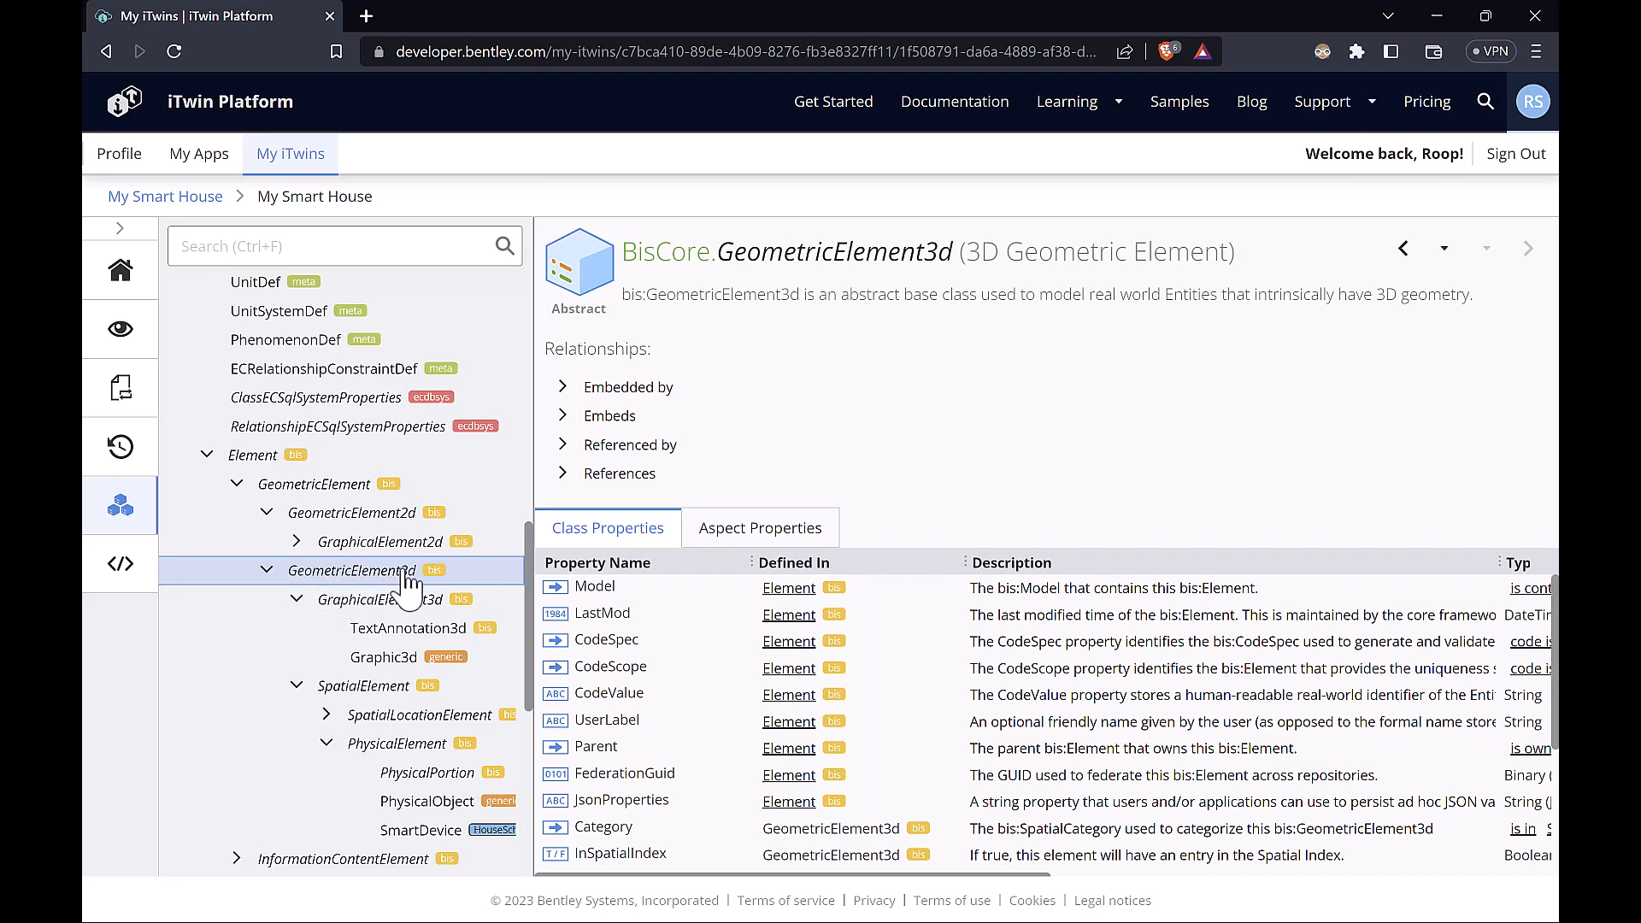
pyautogui.moveTo(368, 484)
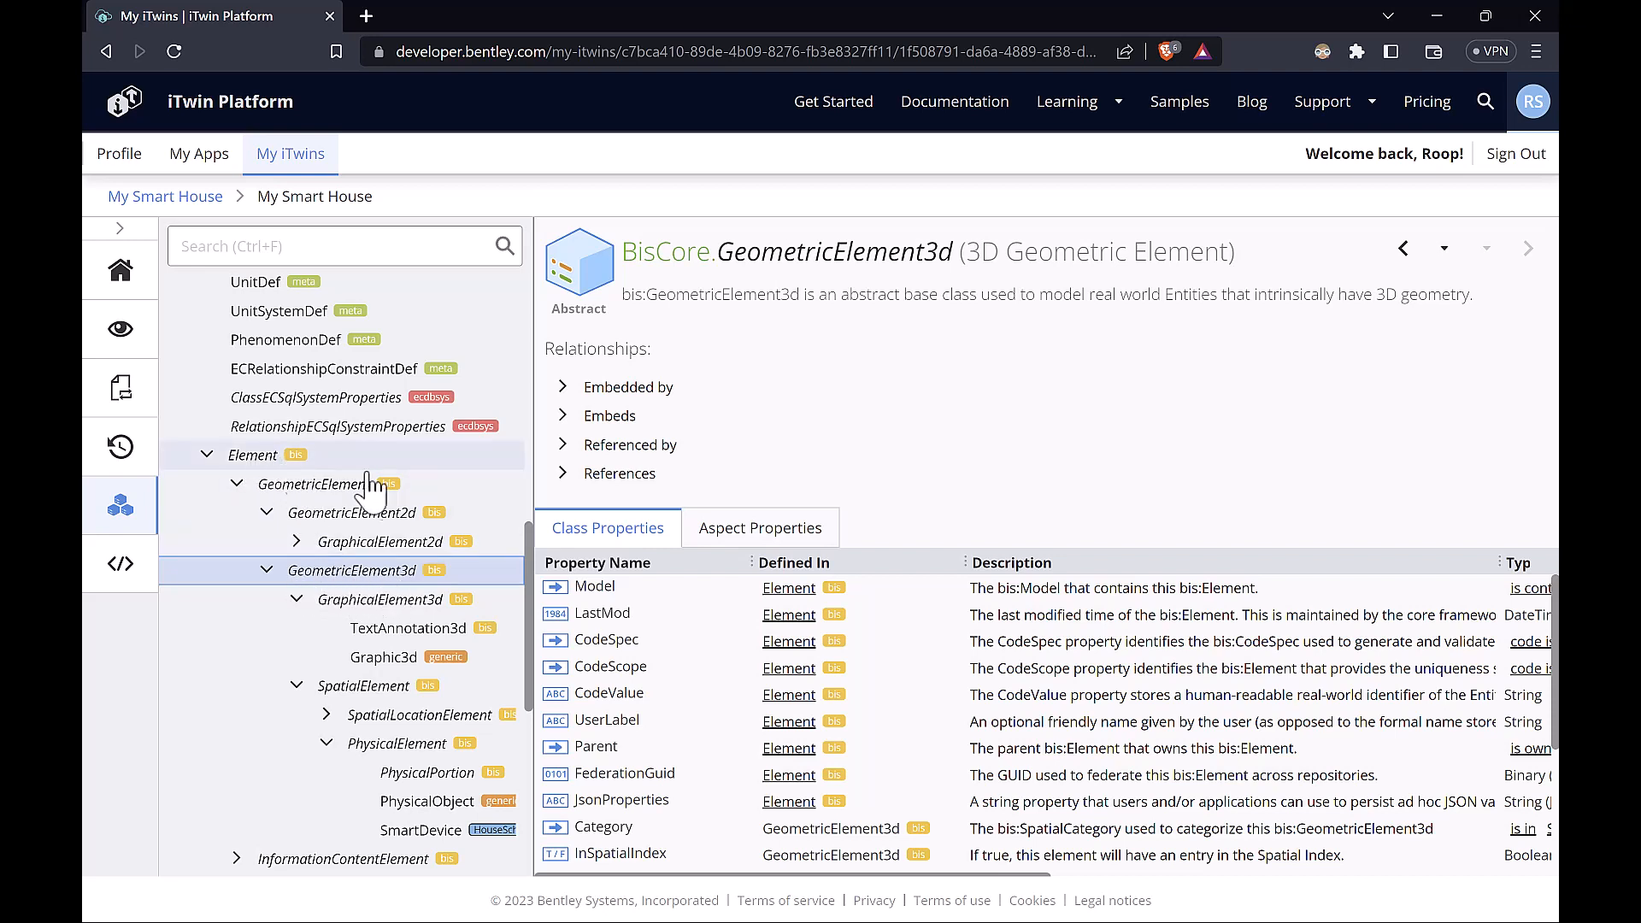
pyautogui.scroll(-3)
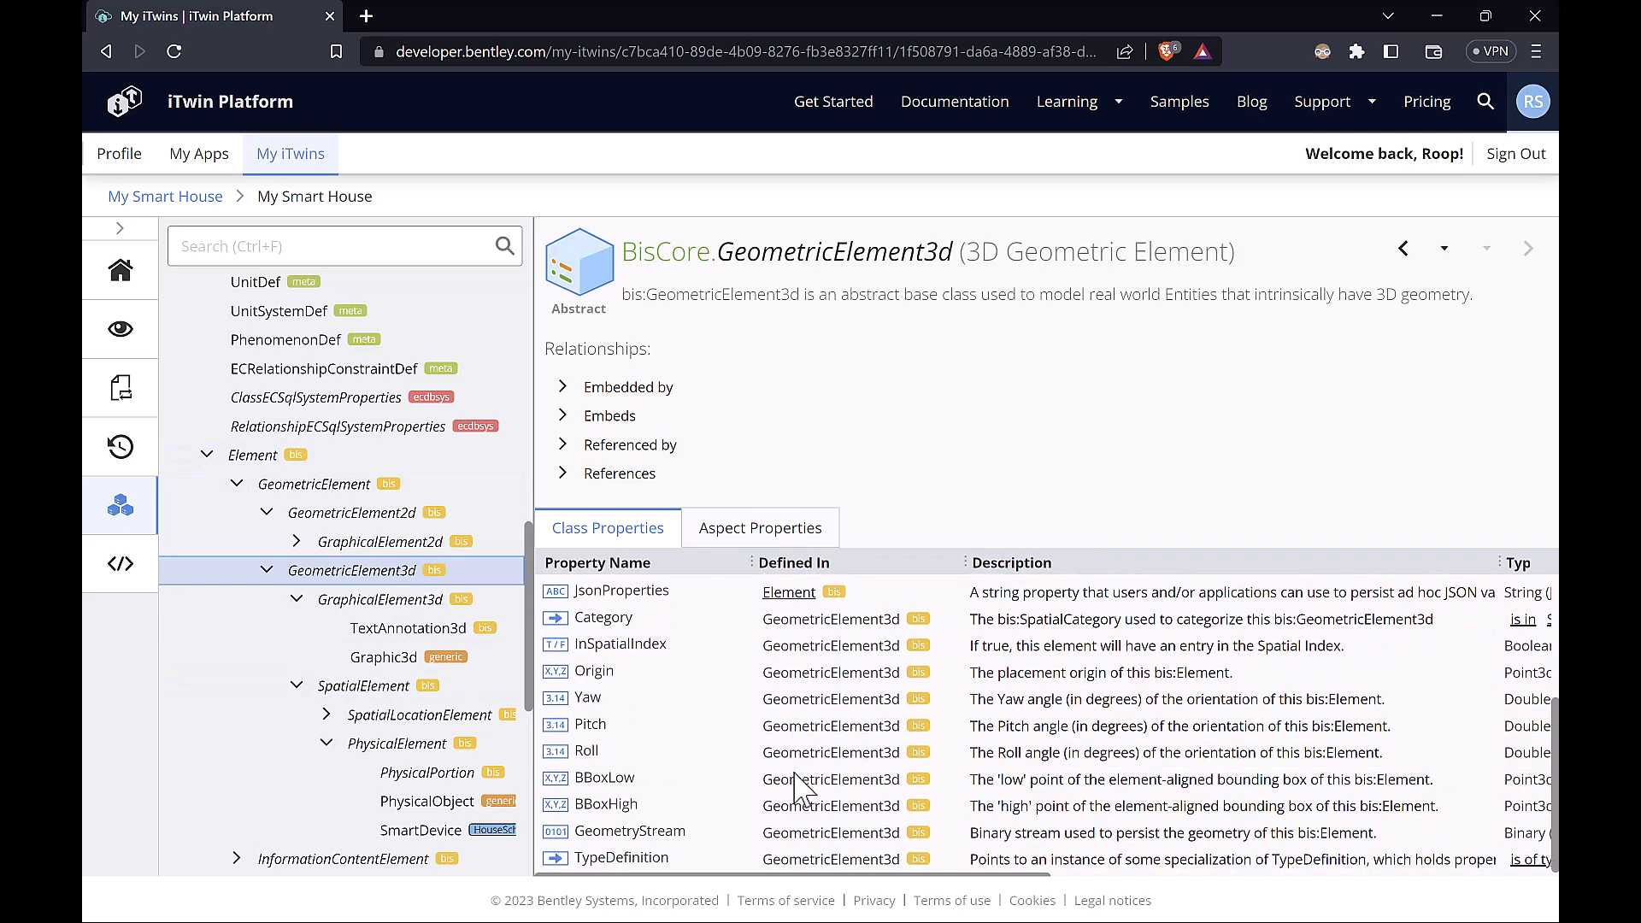
pyautogui.scroll(3)
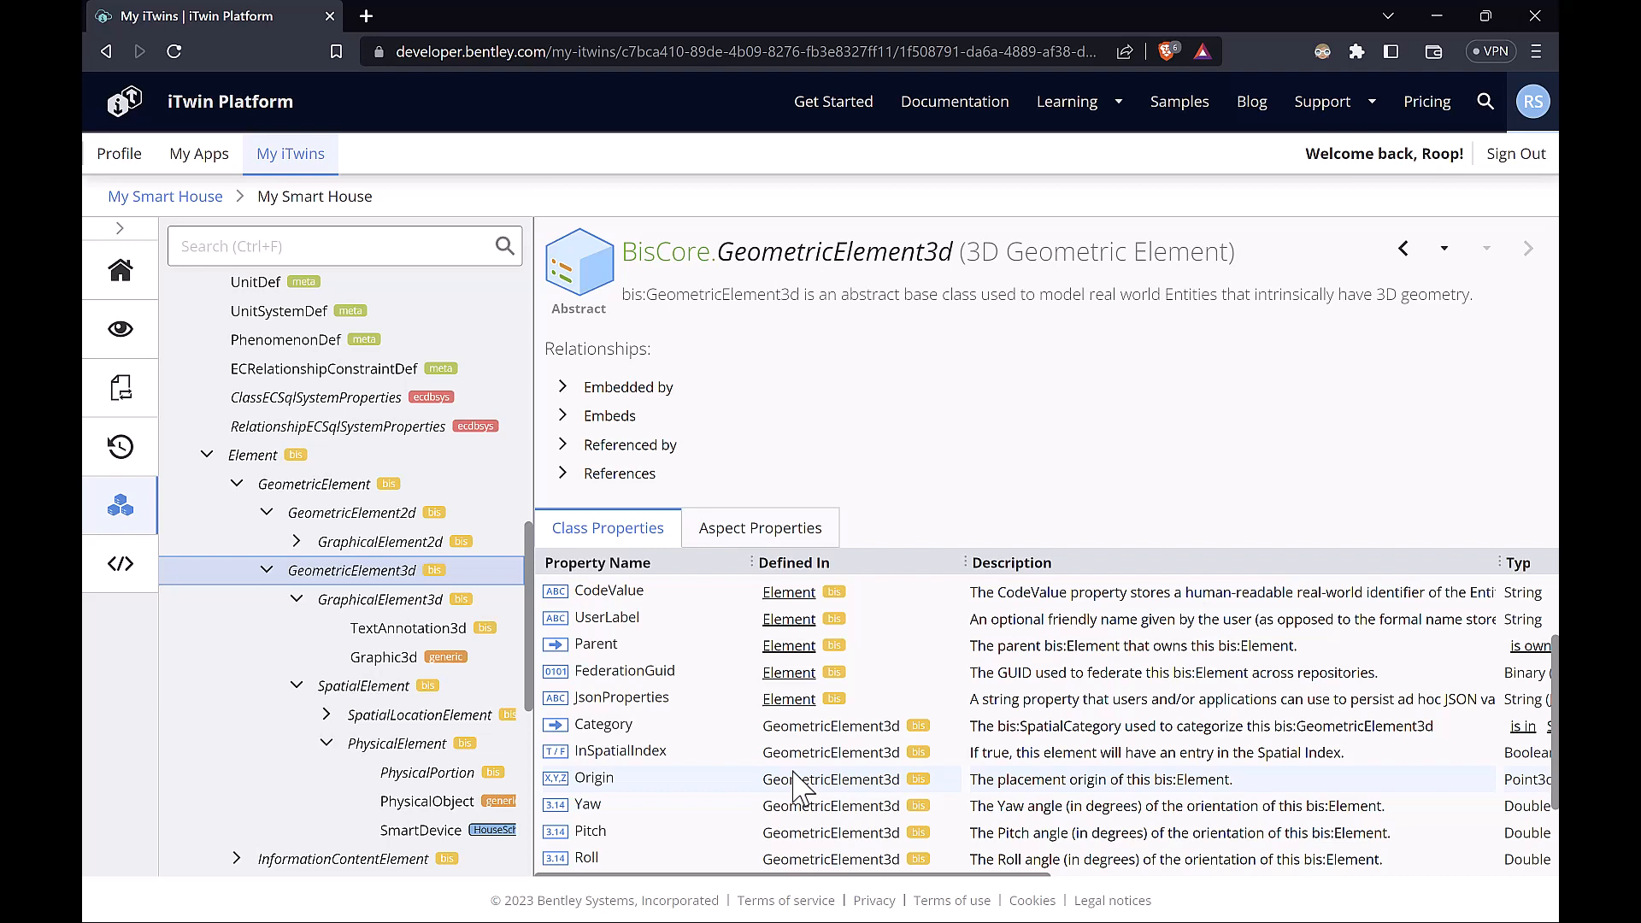
pyautogui.moveTo(723, 699)
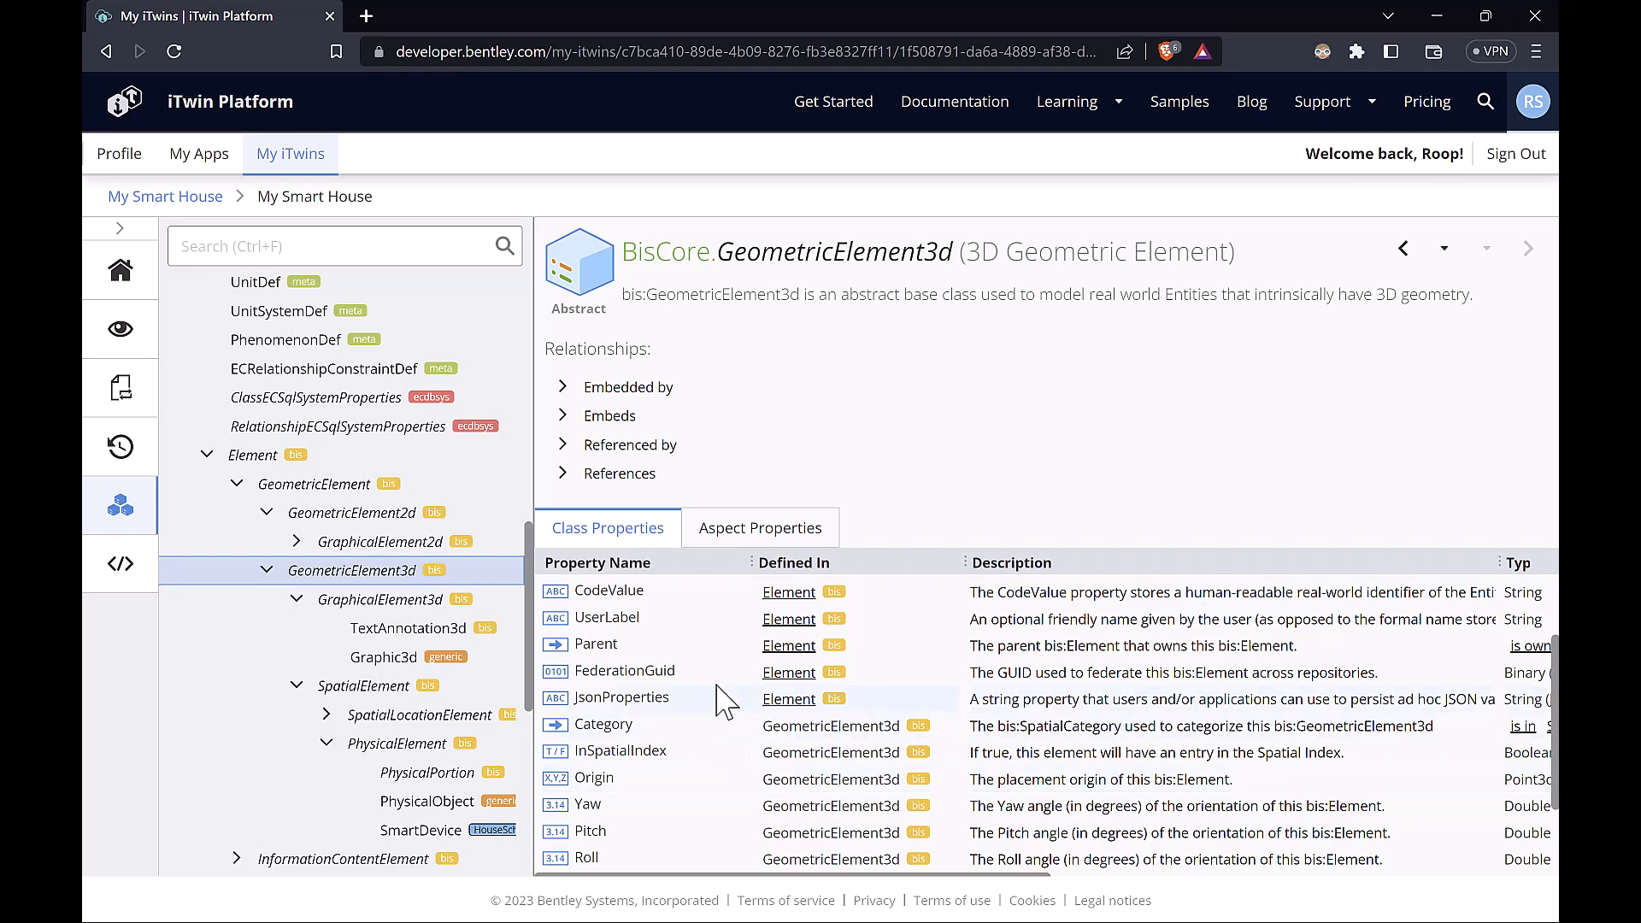
# Step: Search 'smartdev' and open the HouseSchema SmartDevice class
pyautogui.click(344, 245)
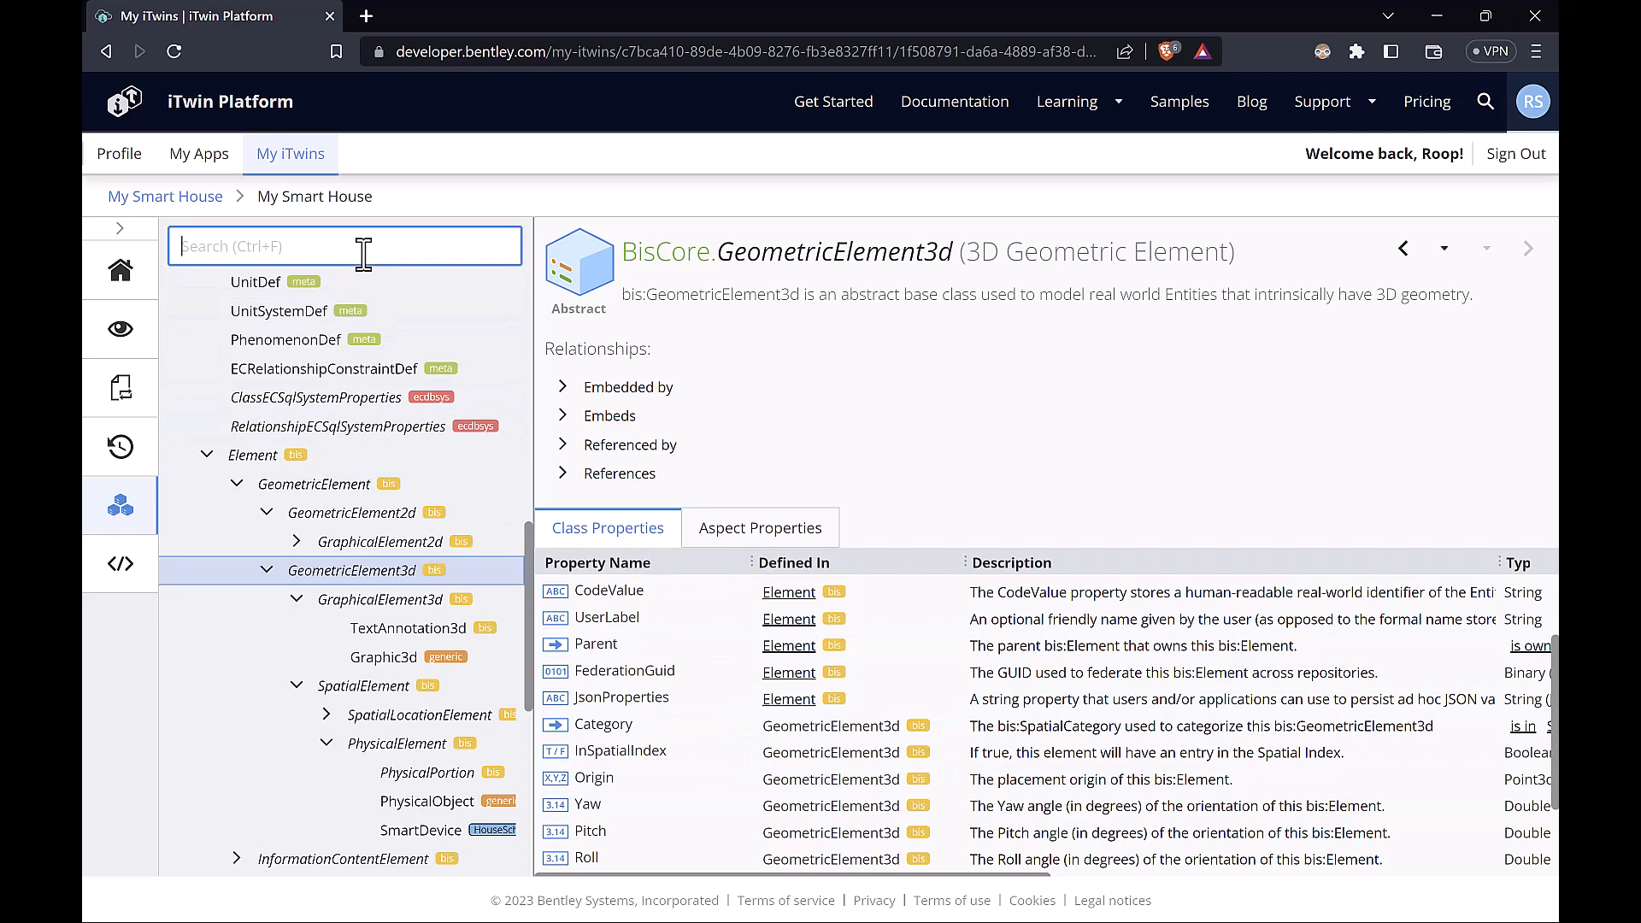
pyautogui.write('smartdev')
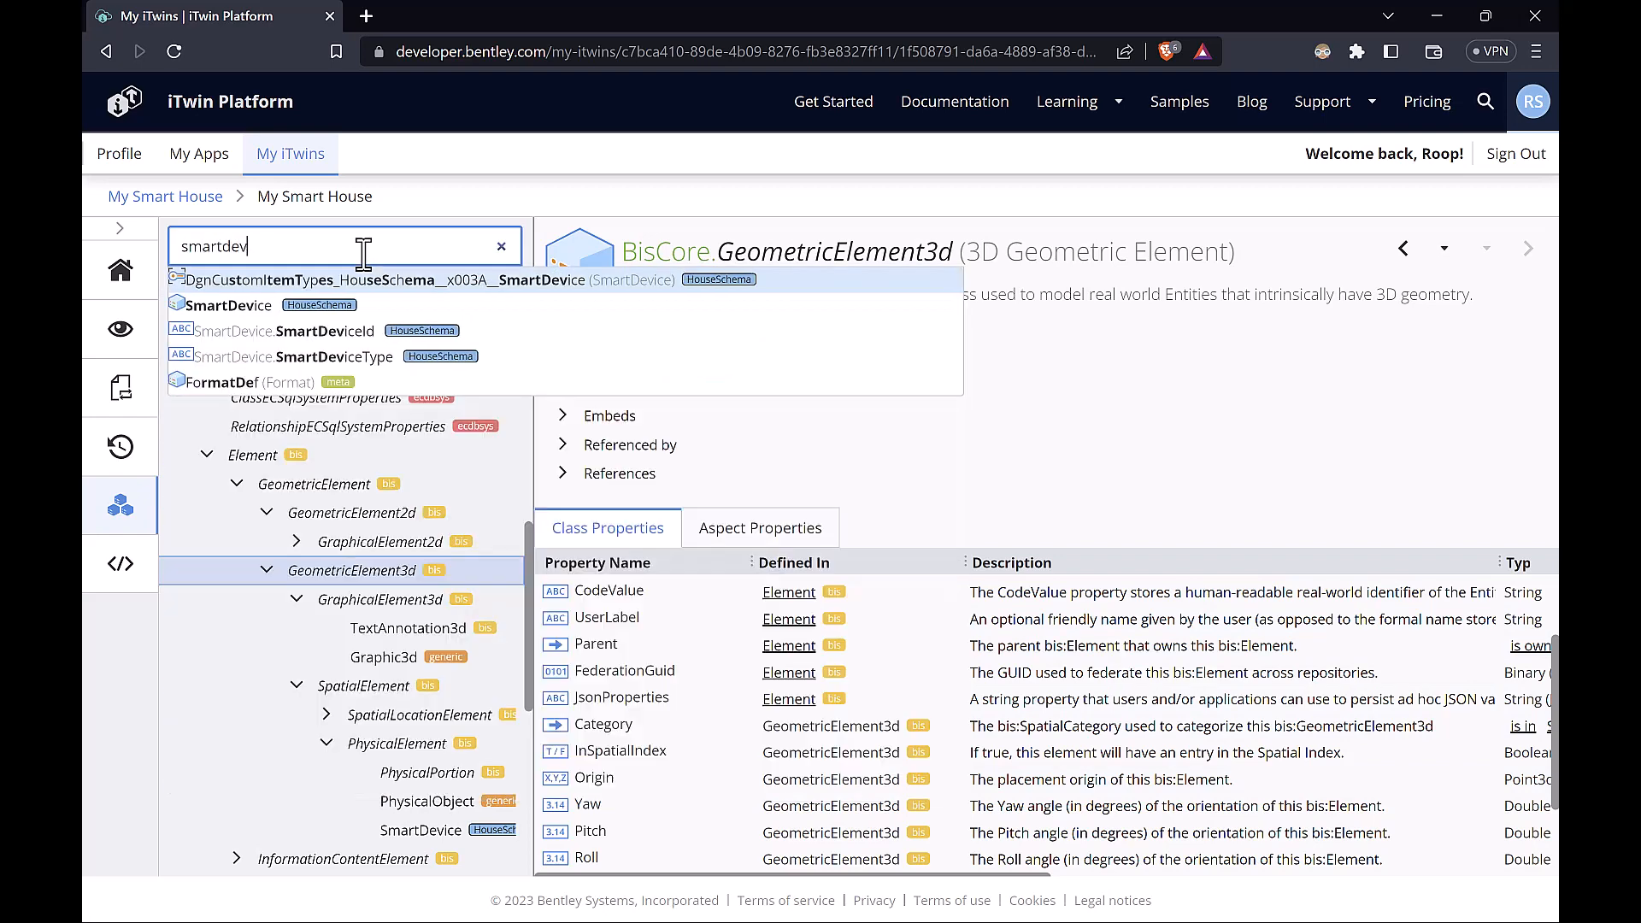
pyautogui.click(230, 304)
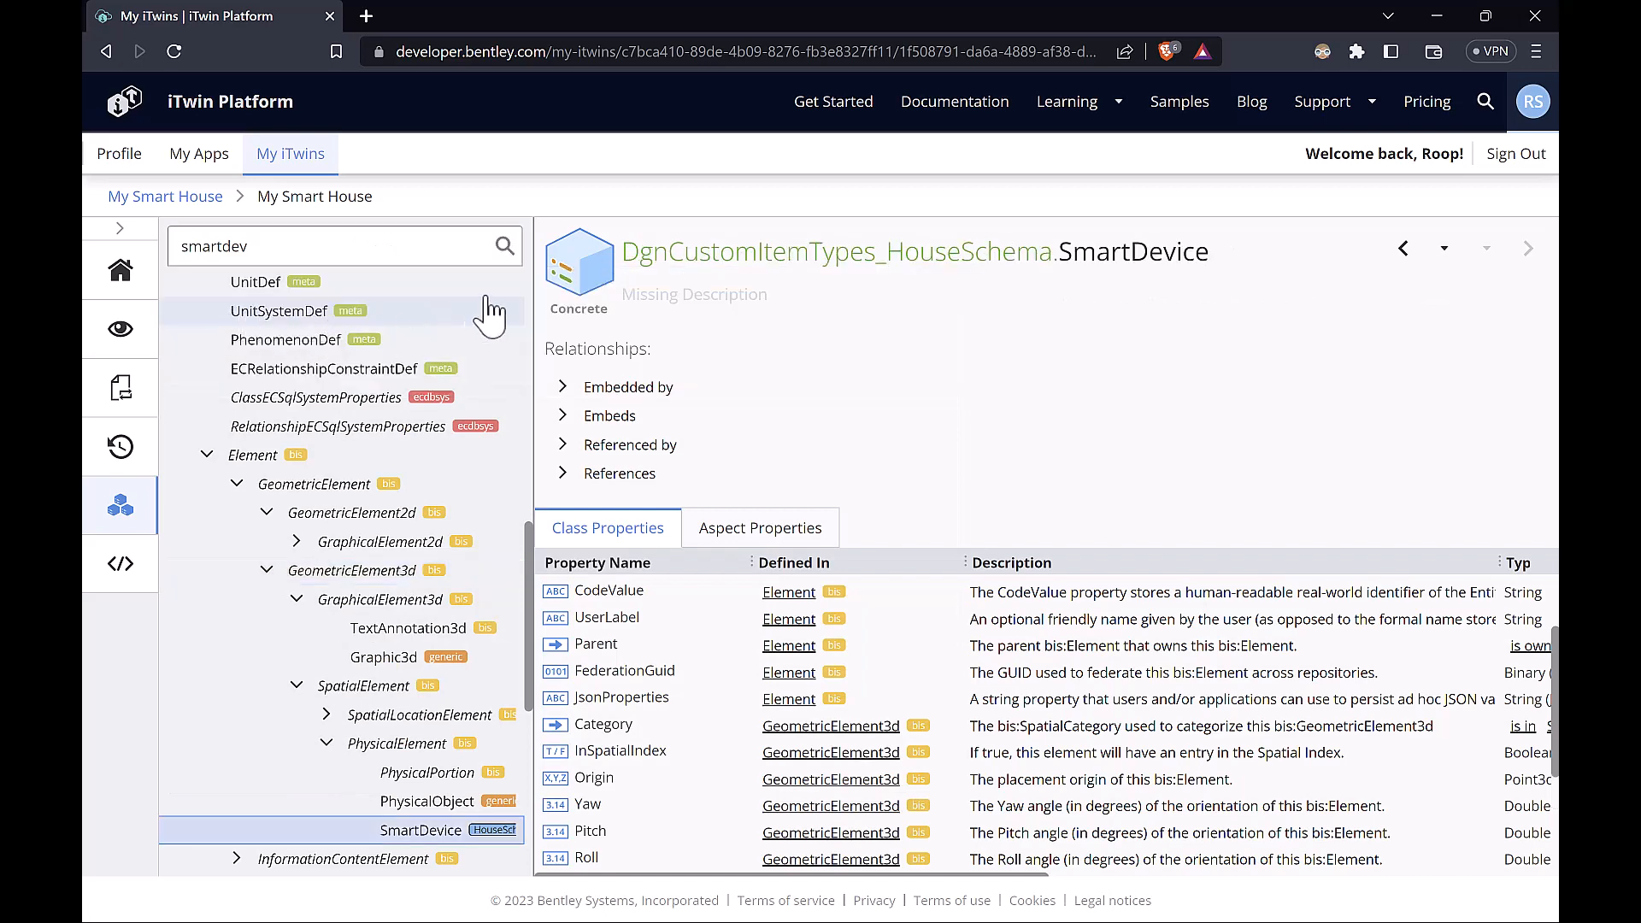
pyautogui.moveTo(643, 246)
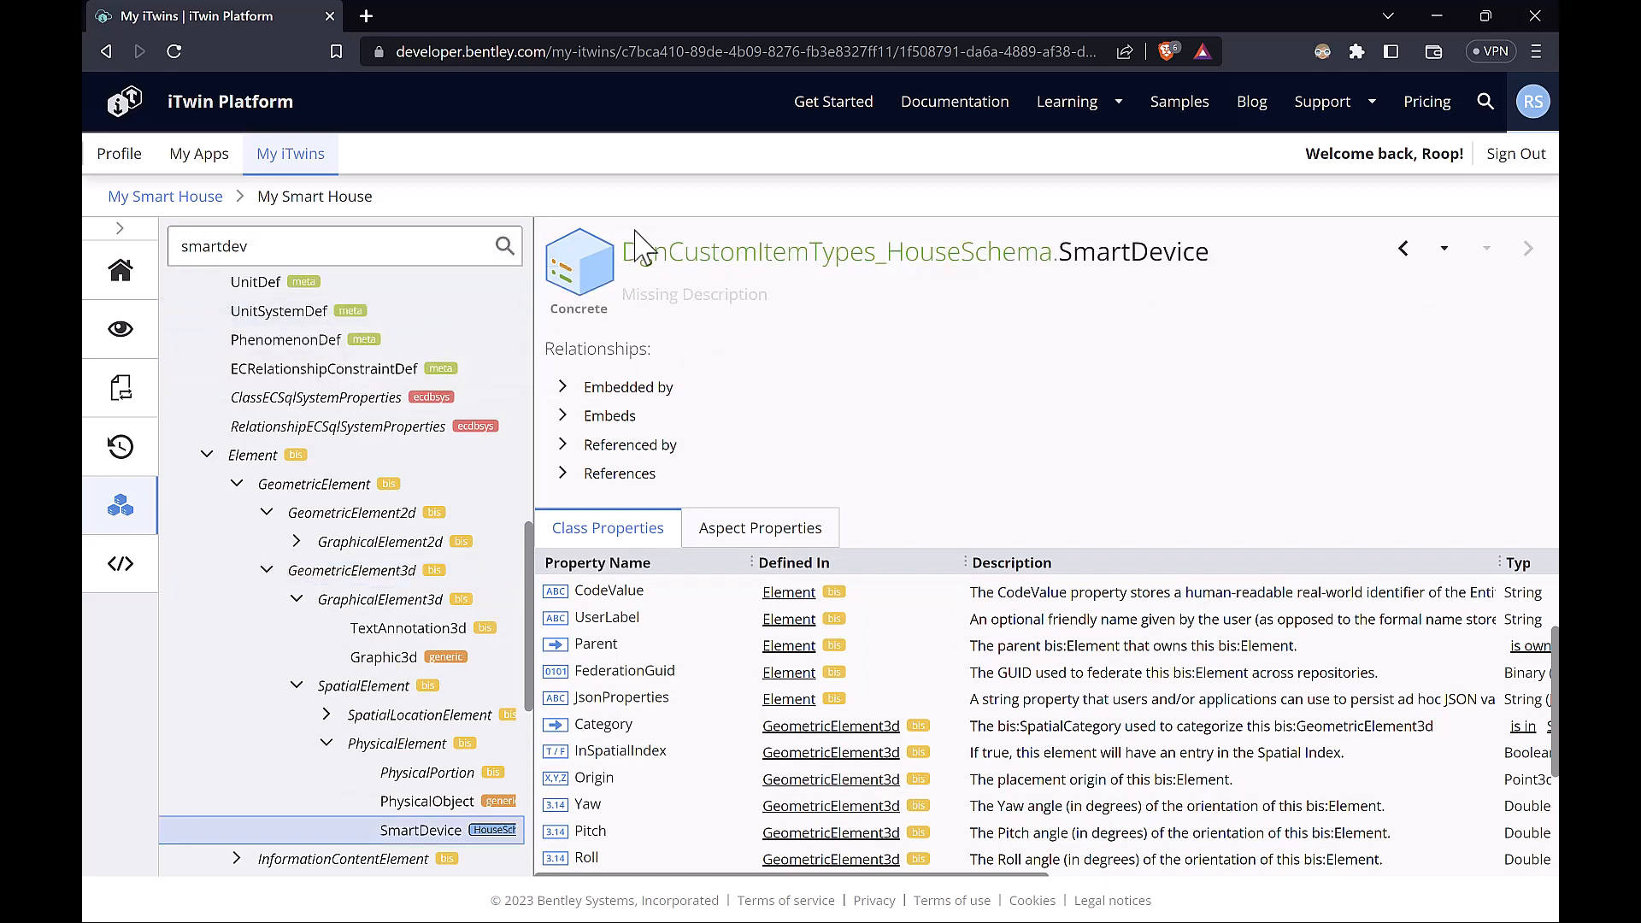
pyautogui.moveTo(1015, 260)
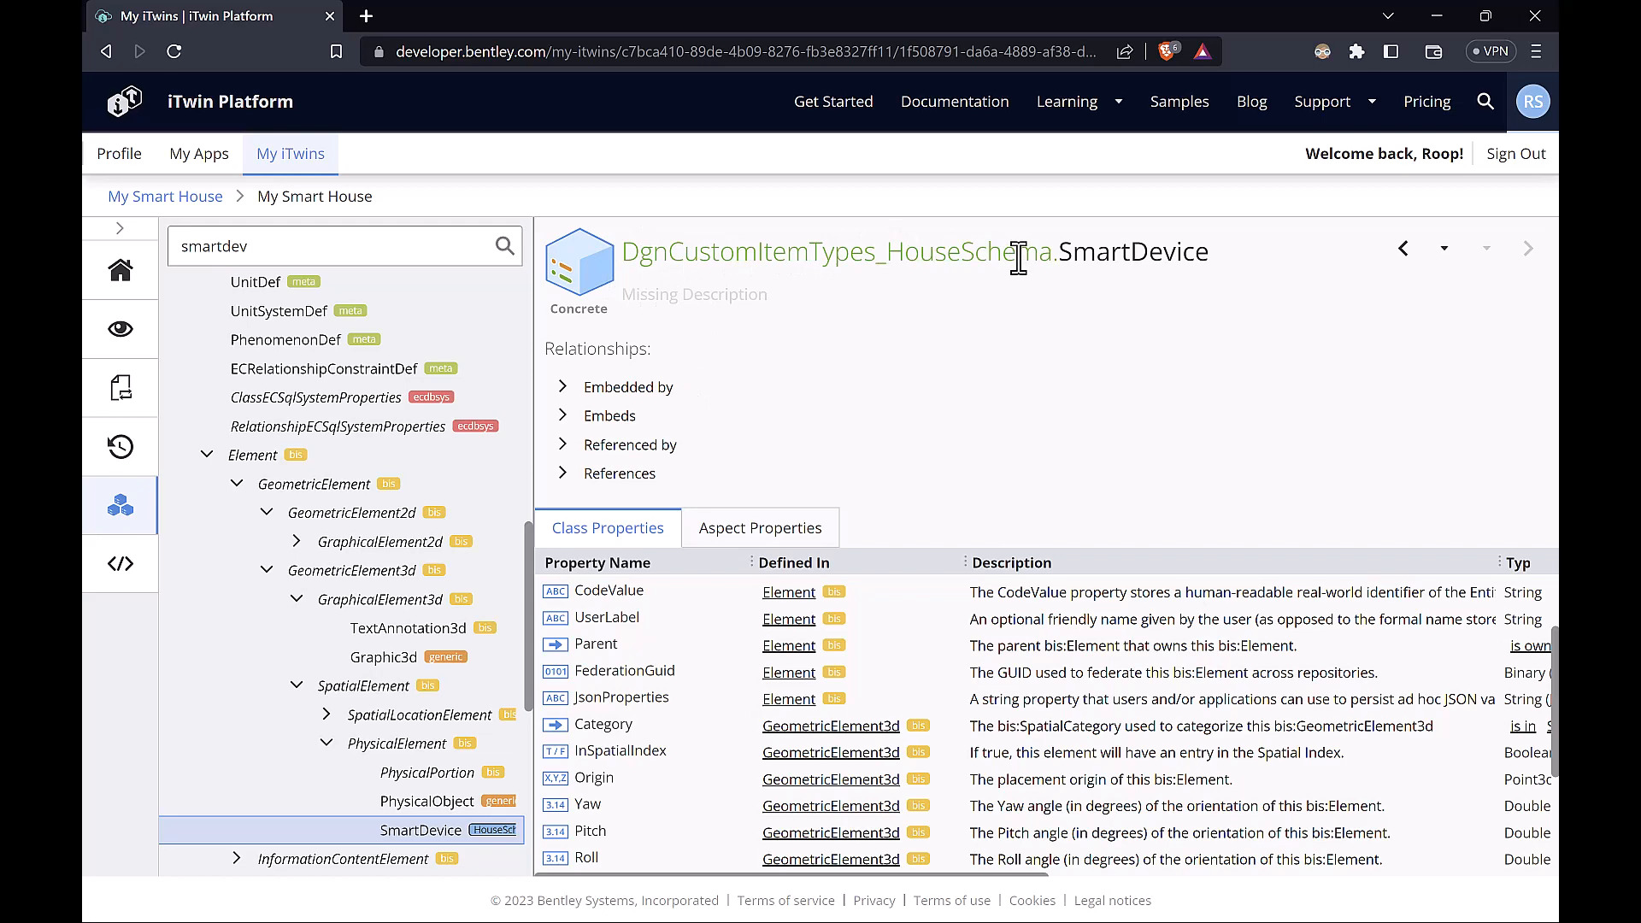
pyautogui.moveTo(1044, 505)
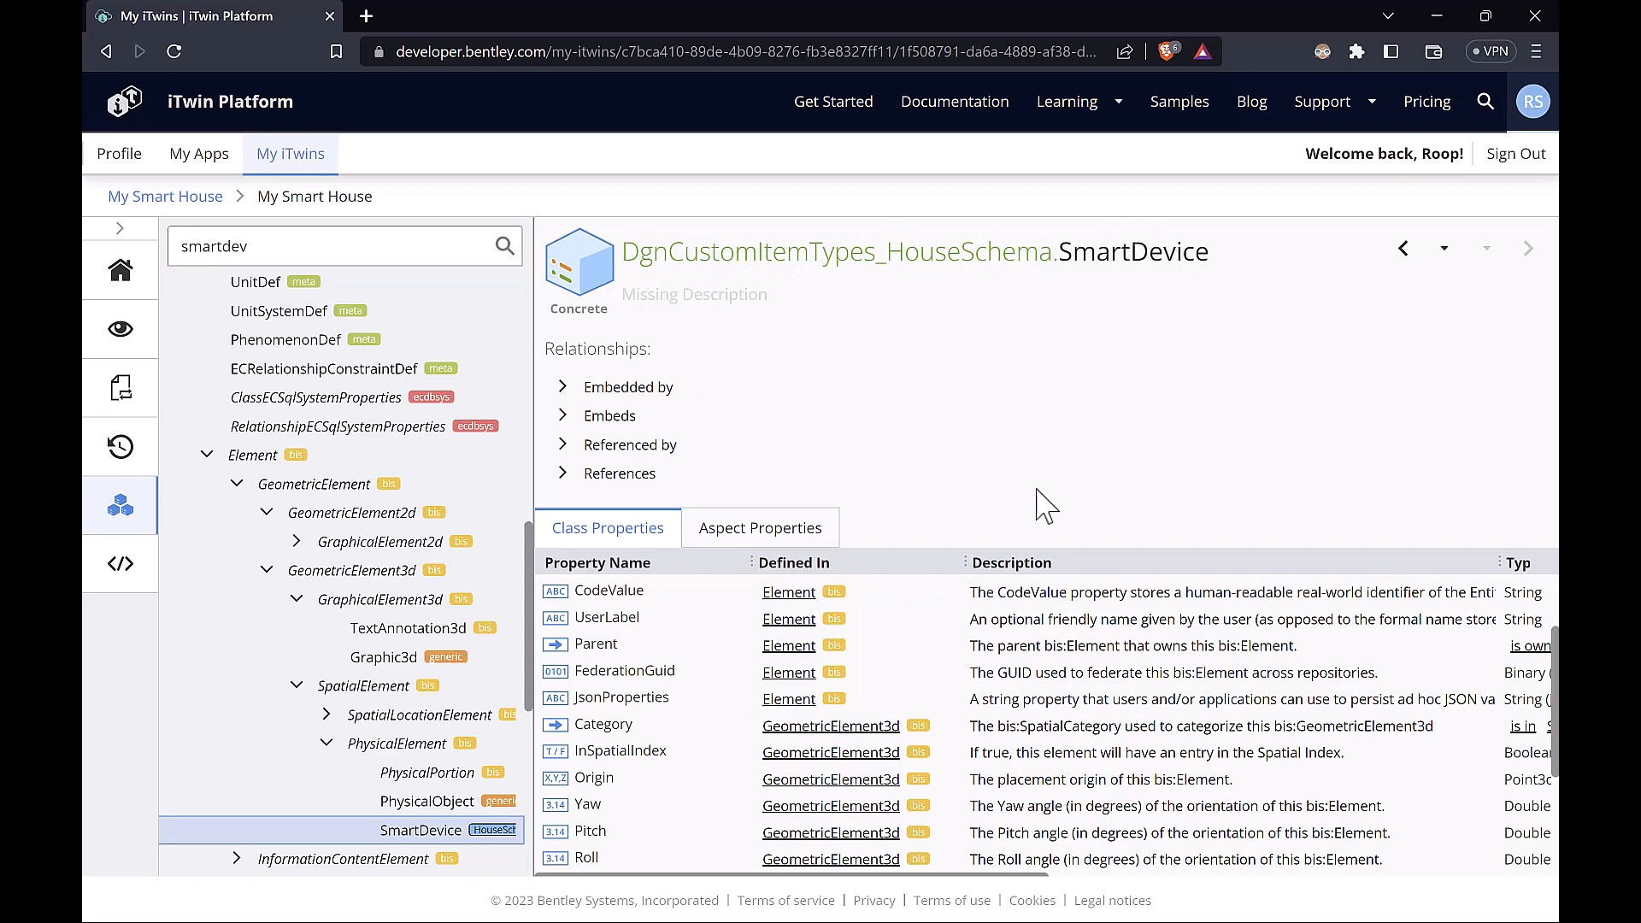
# Step: Scroll the SmartDevice Class Properties table down to the SmartDeviceId and SmartDeviceType string rows
pyautogui.scroll(-3)
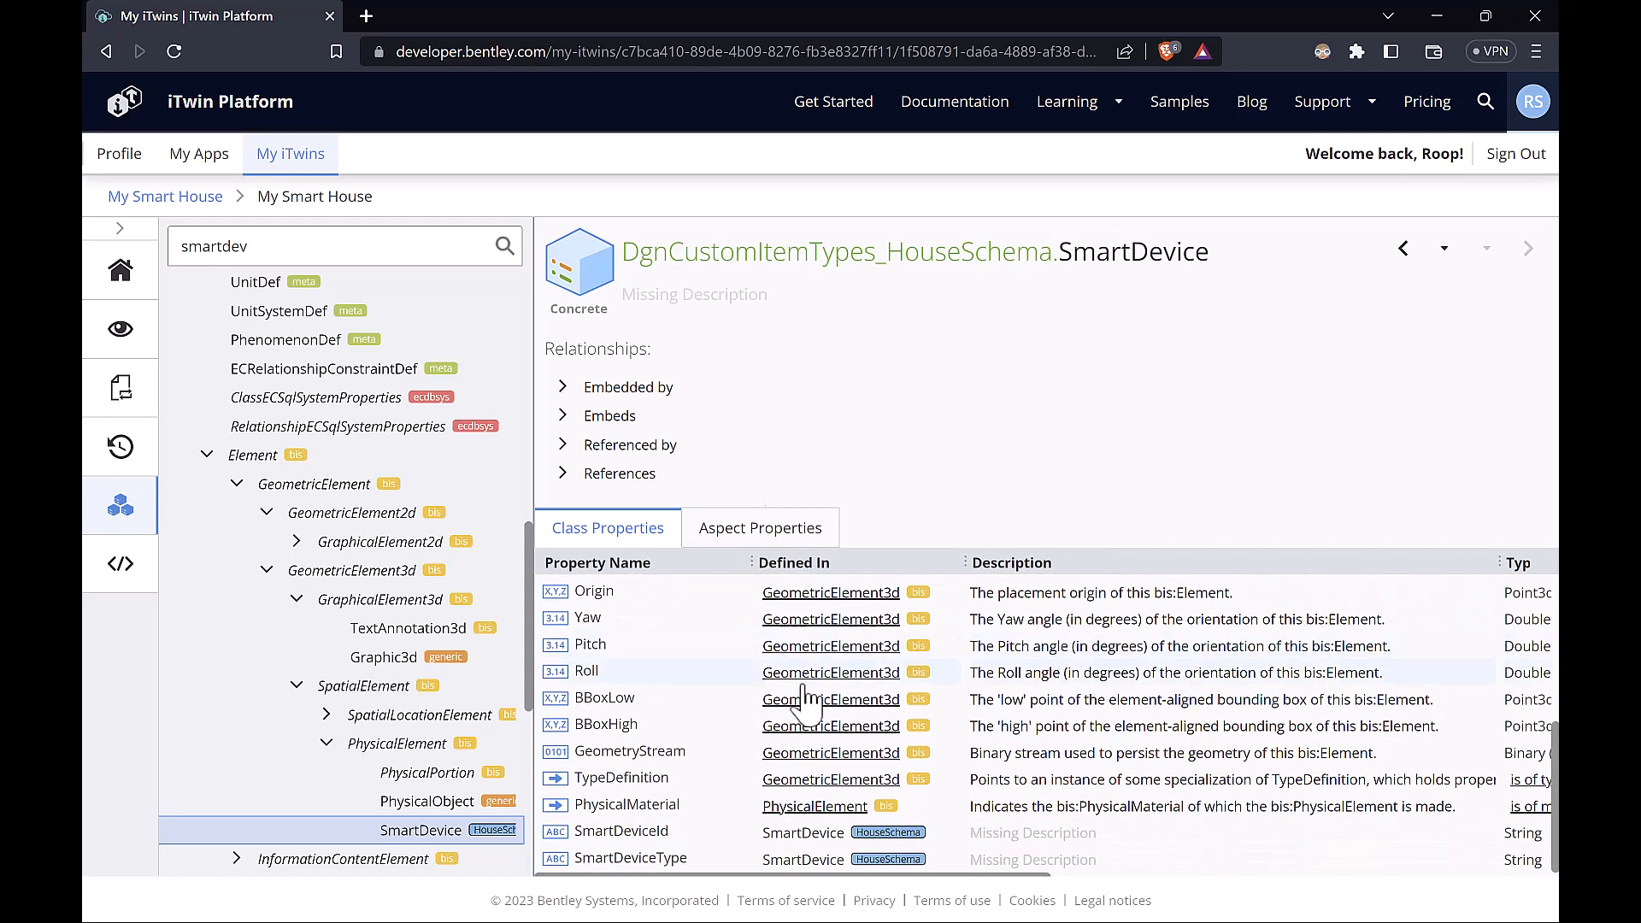
pyautogui.moveTo(644, 857)
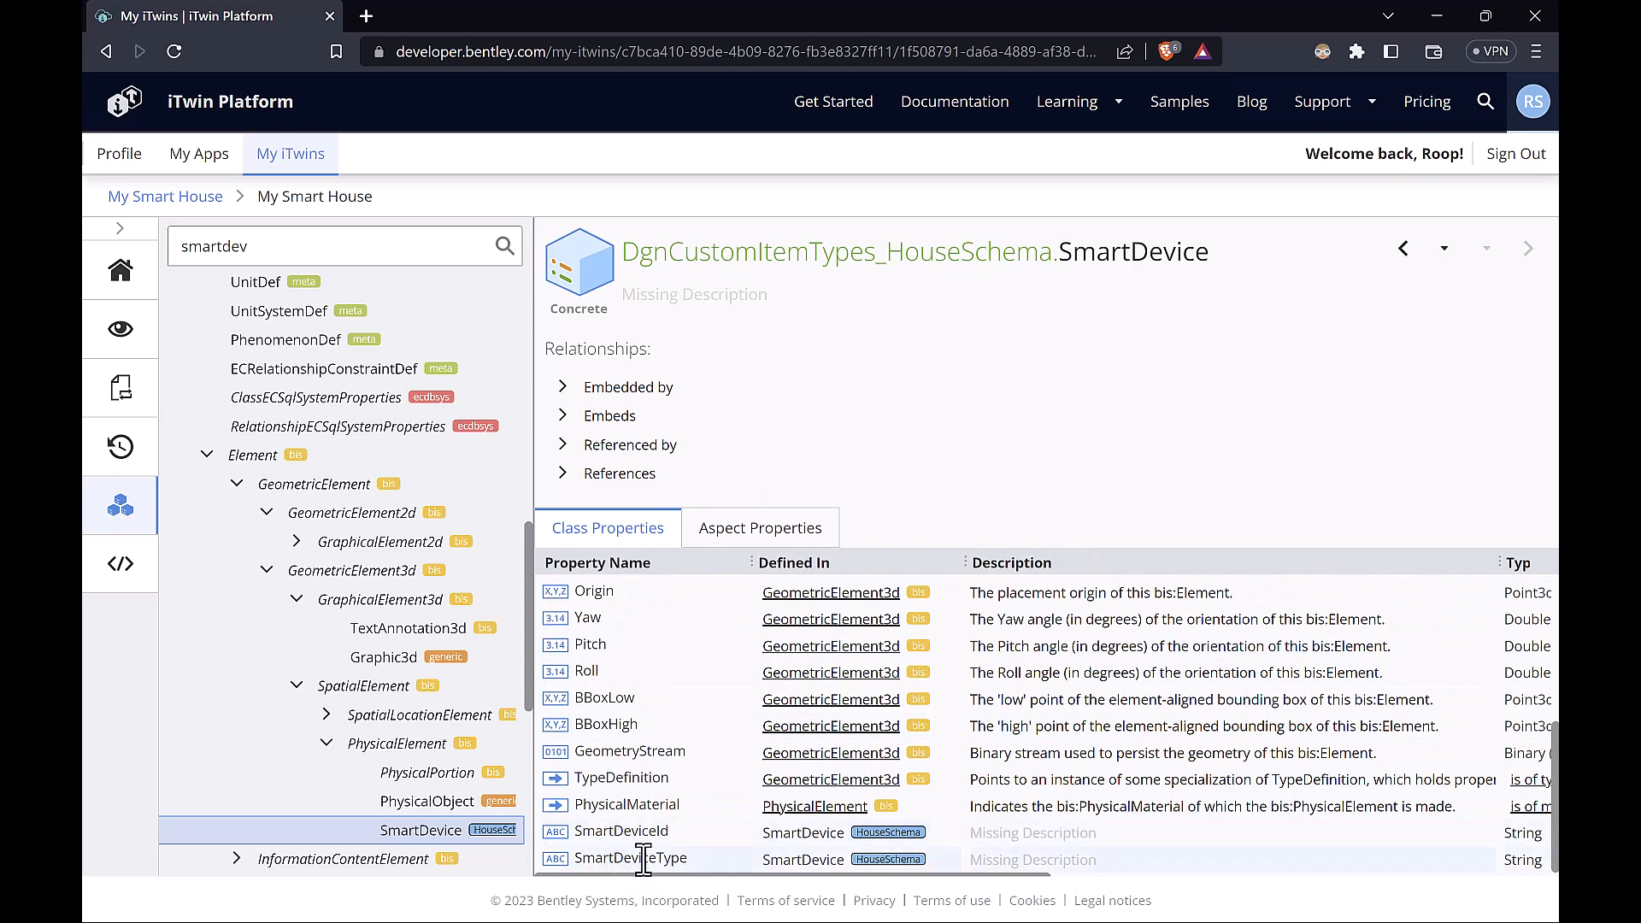
pyautogui.moveTo(784, 853)
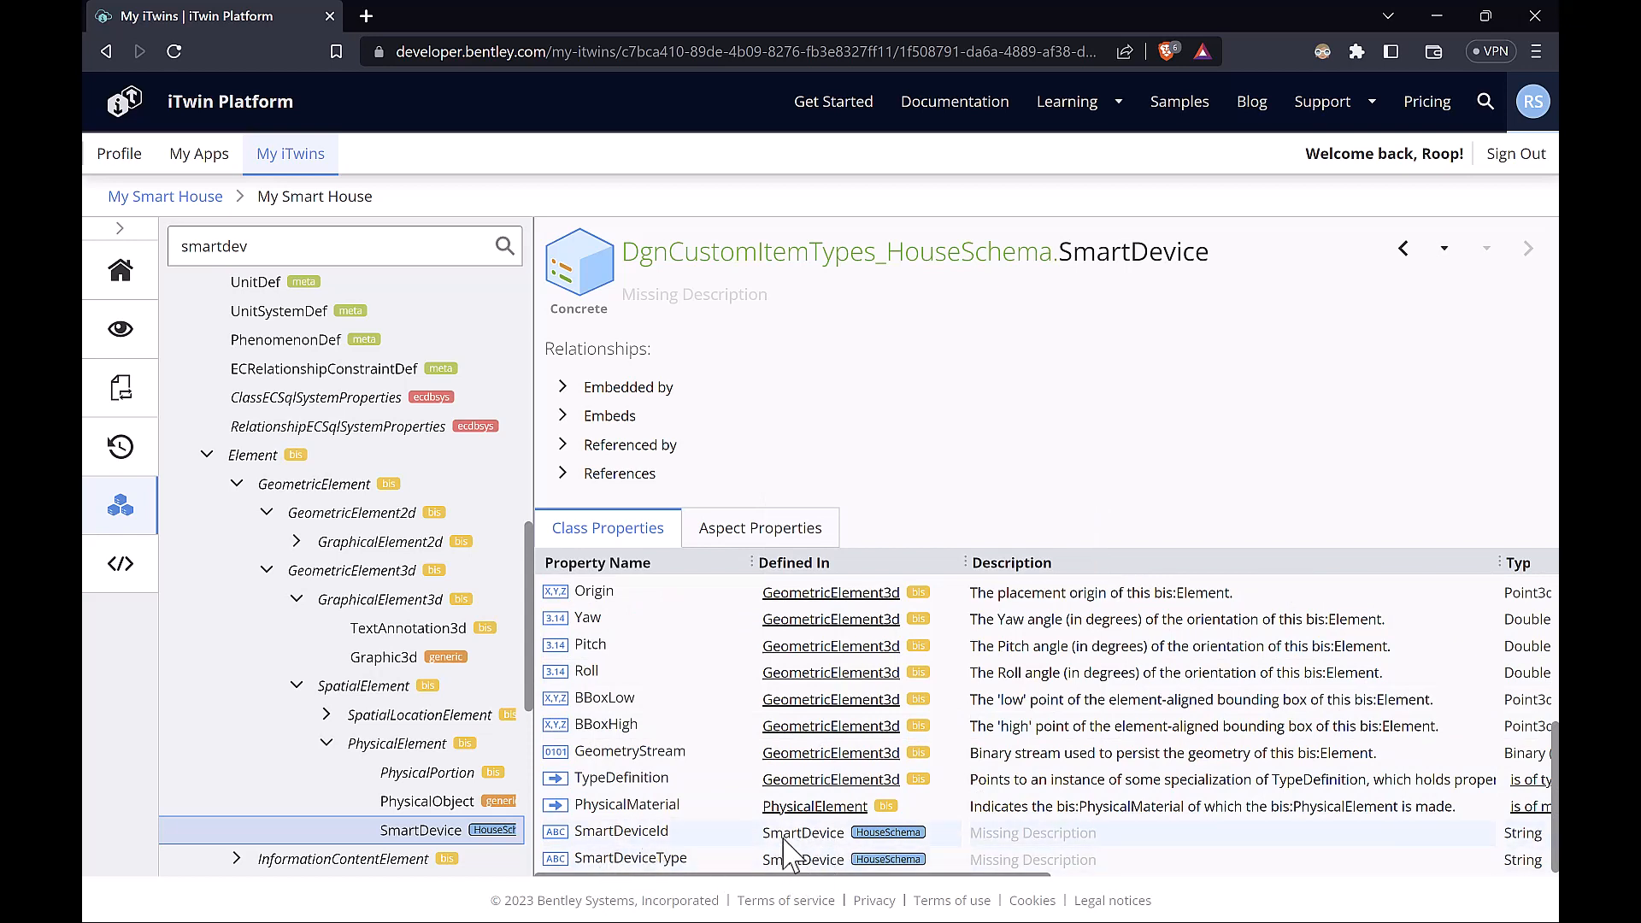
pyautogui.moveTo(806, 846)
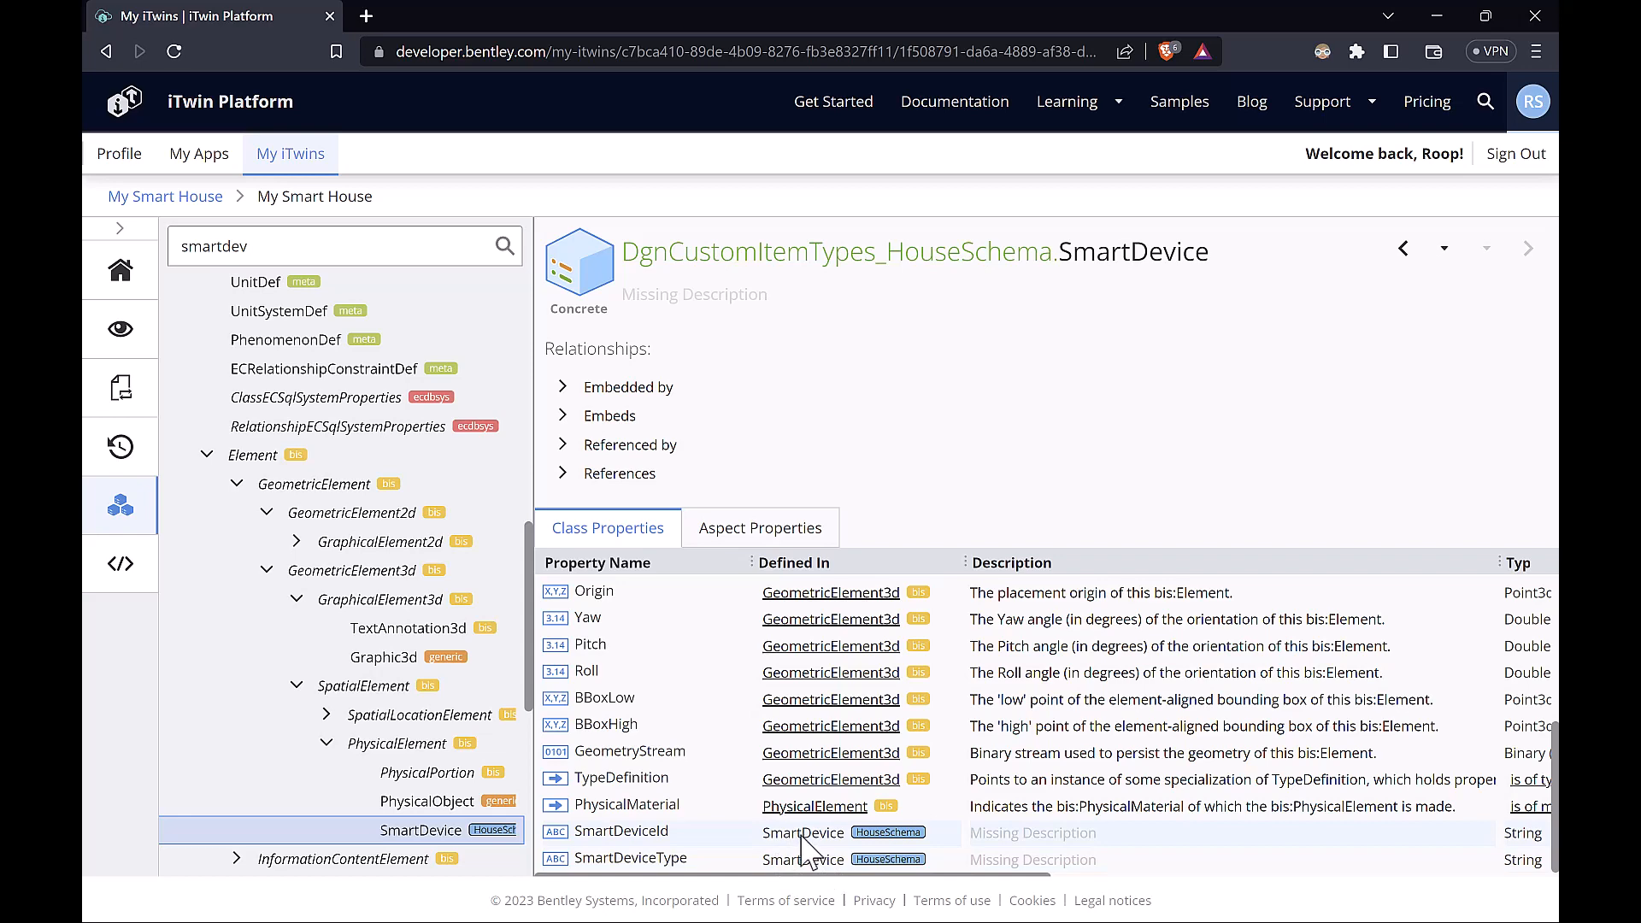
pyautogui.moveTo(769, 847)
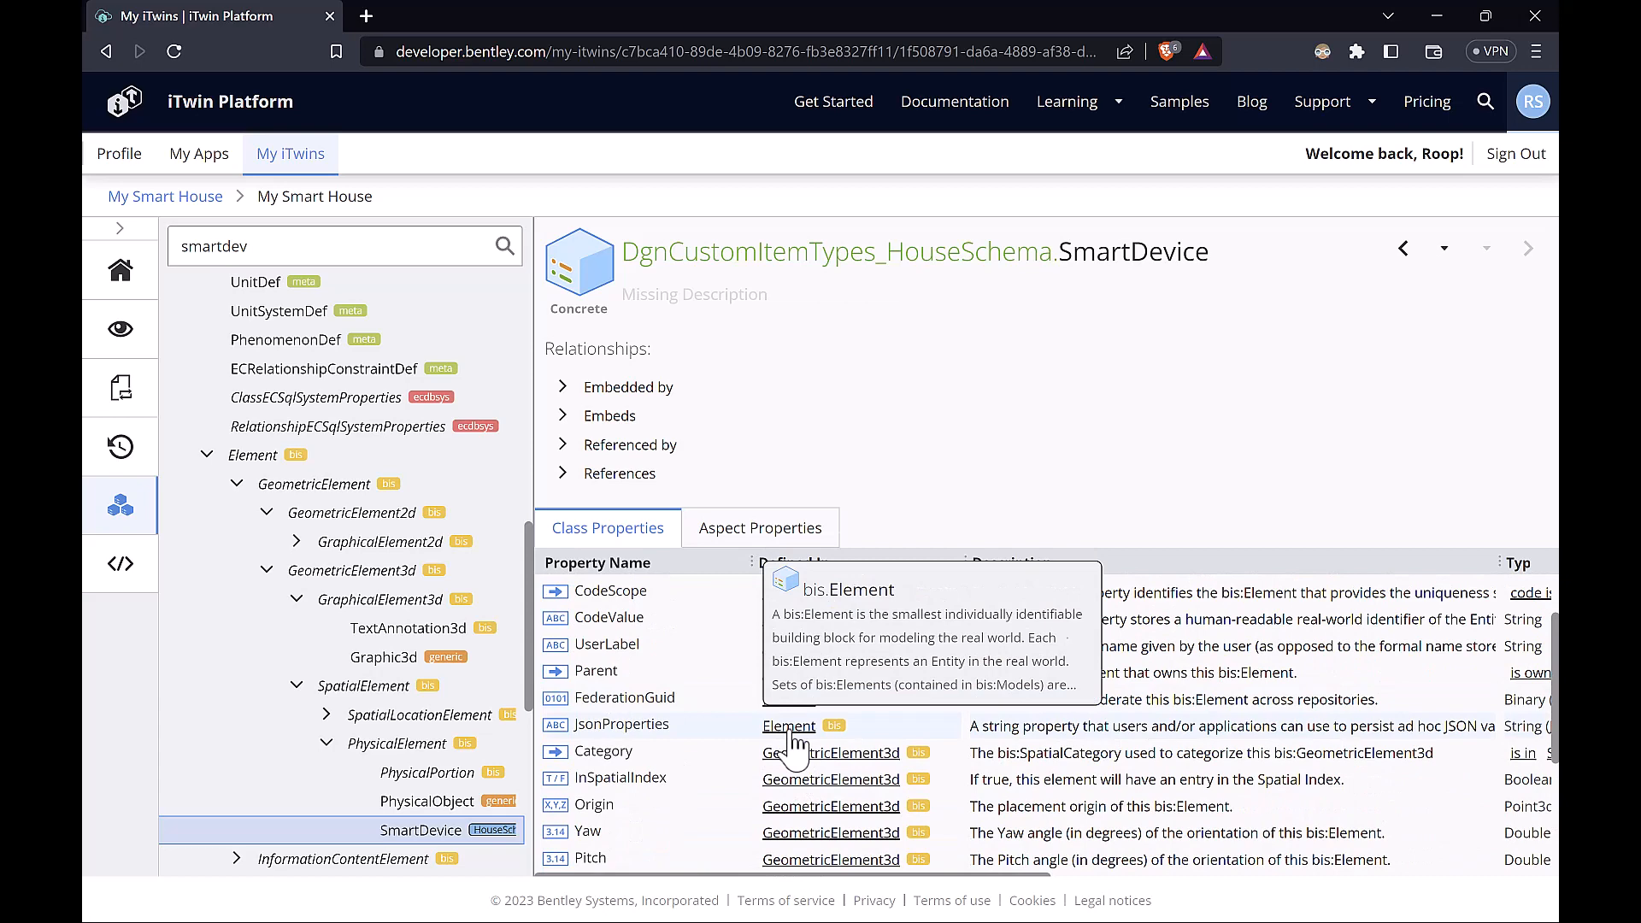
pyautogui.moveTo(447, 858)
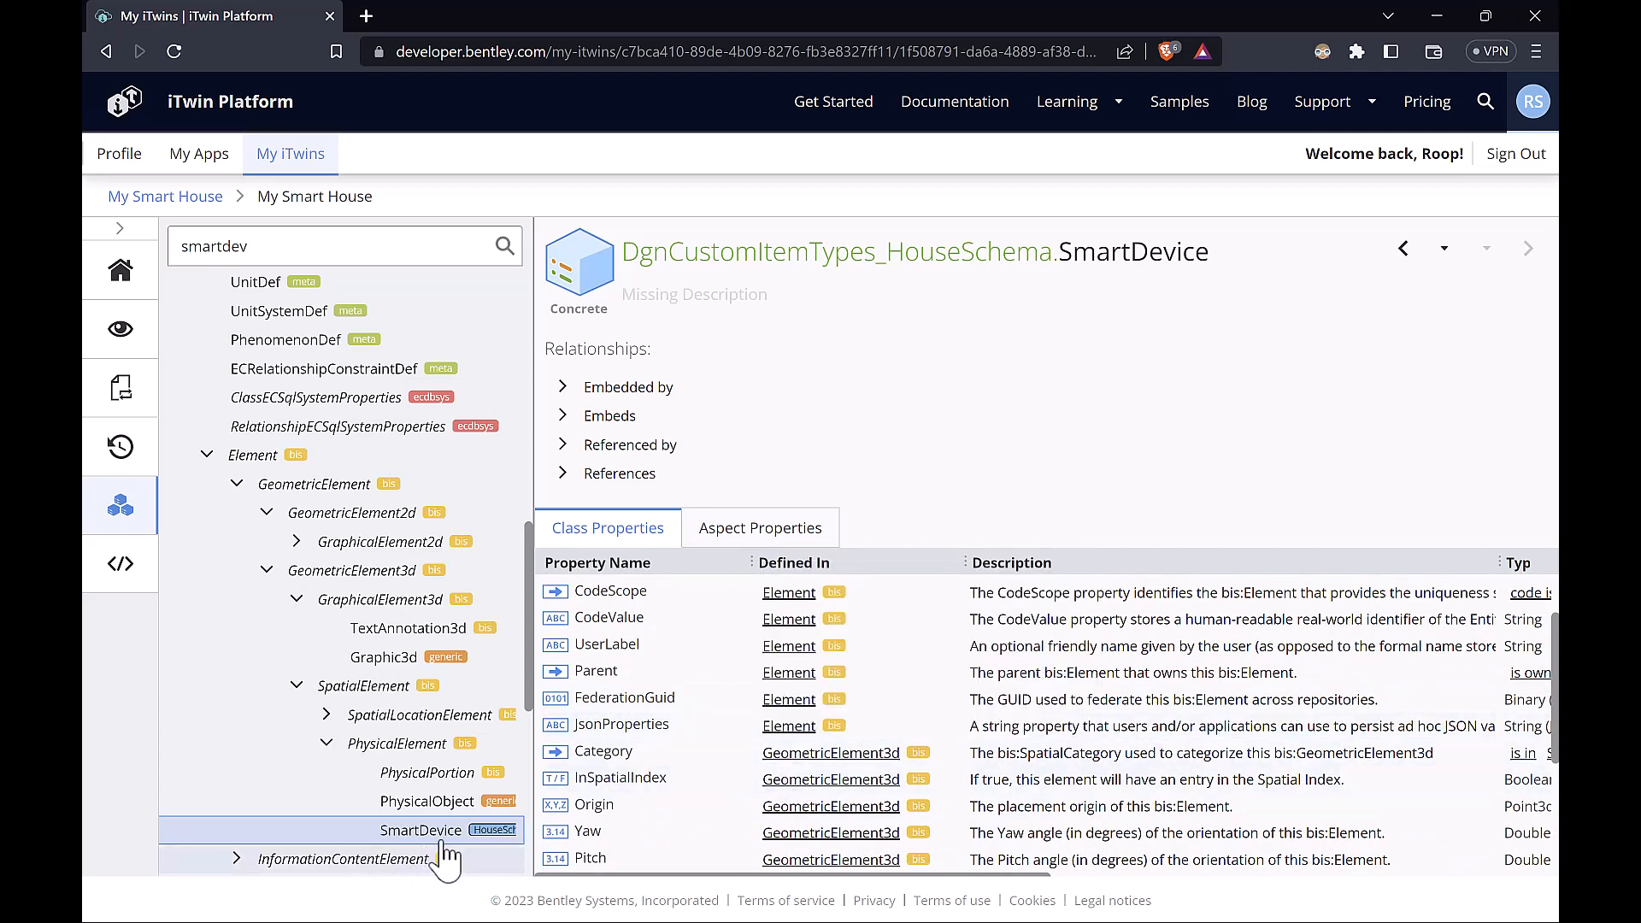
pyautogui.moveTo(350, 732)
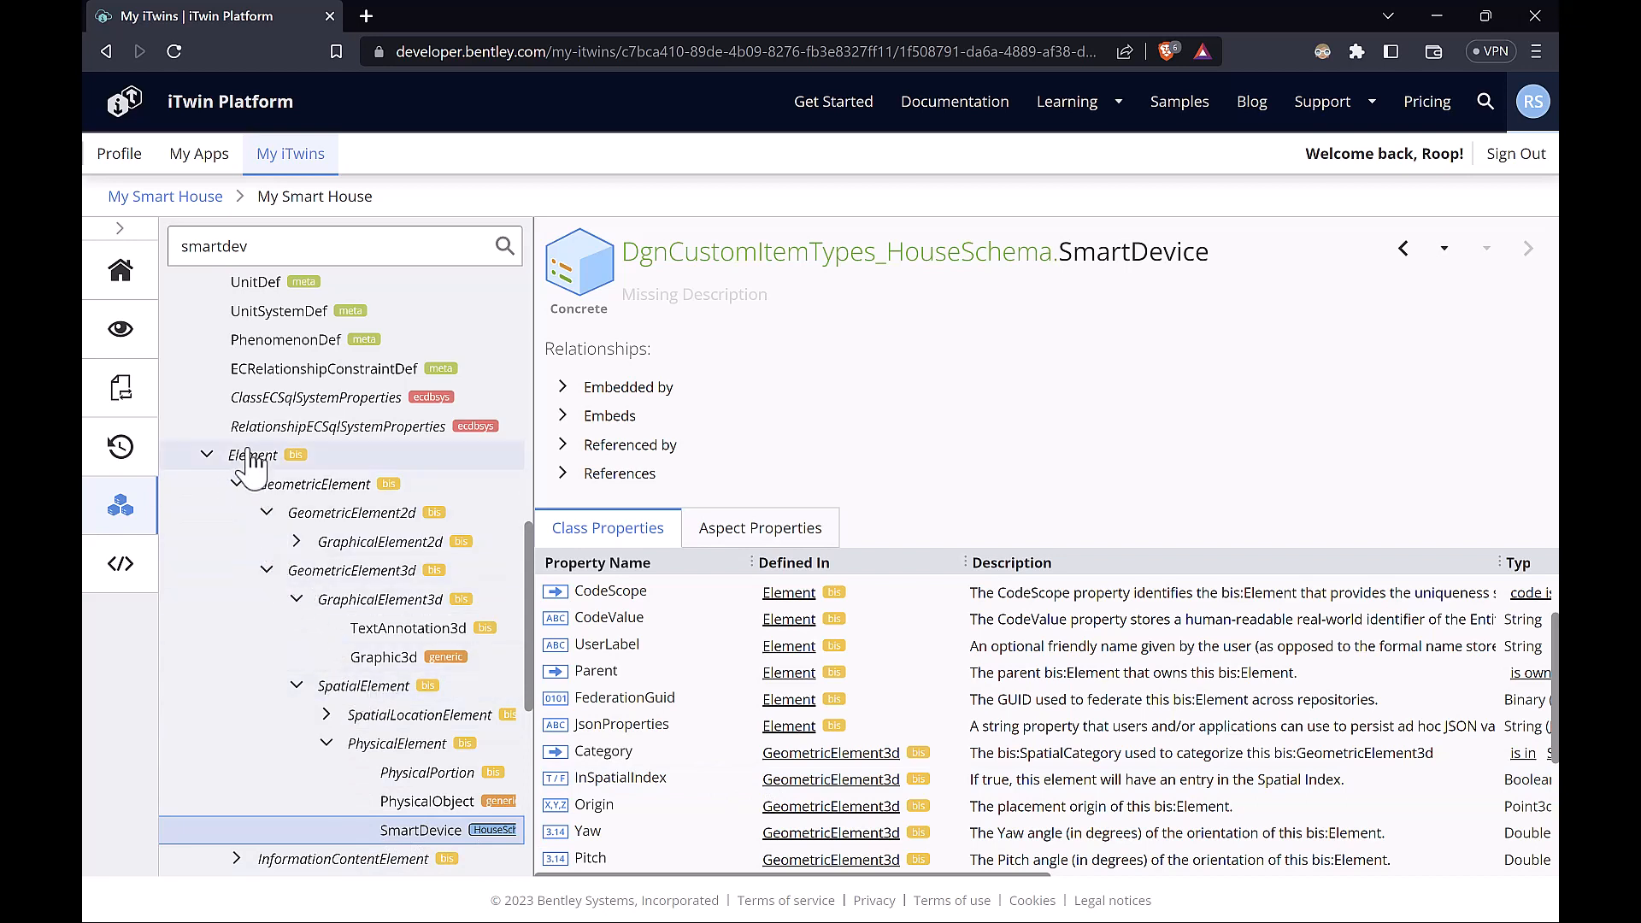
pyautogui.moveTo(1097, 330)
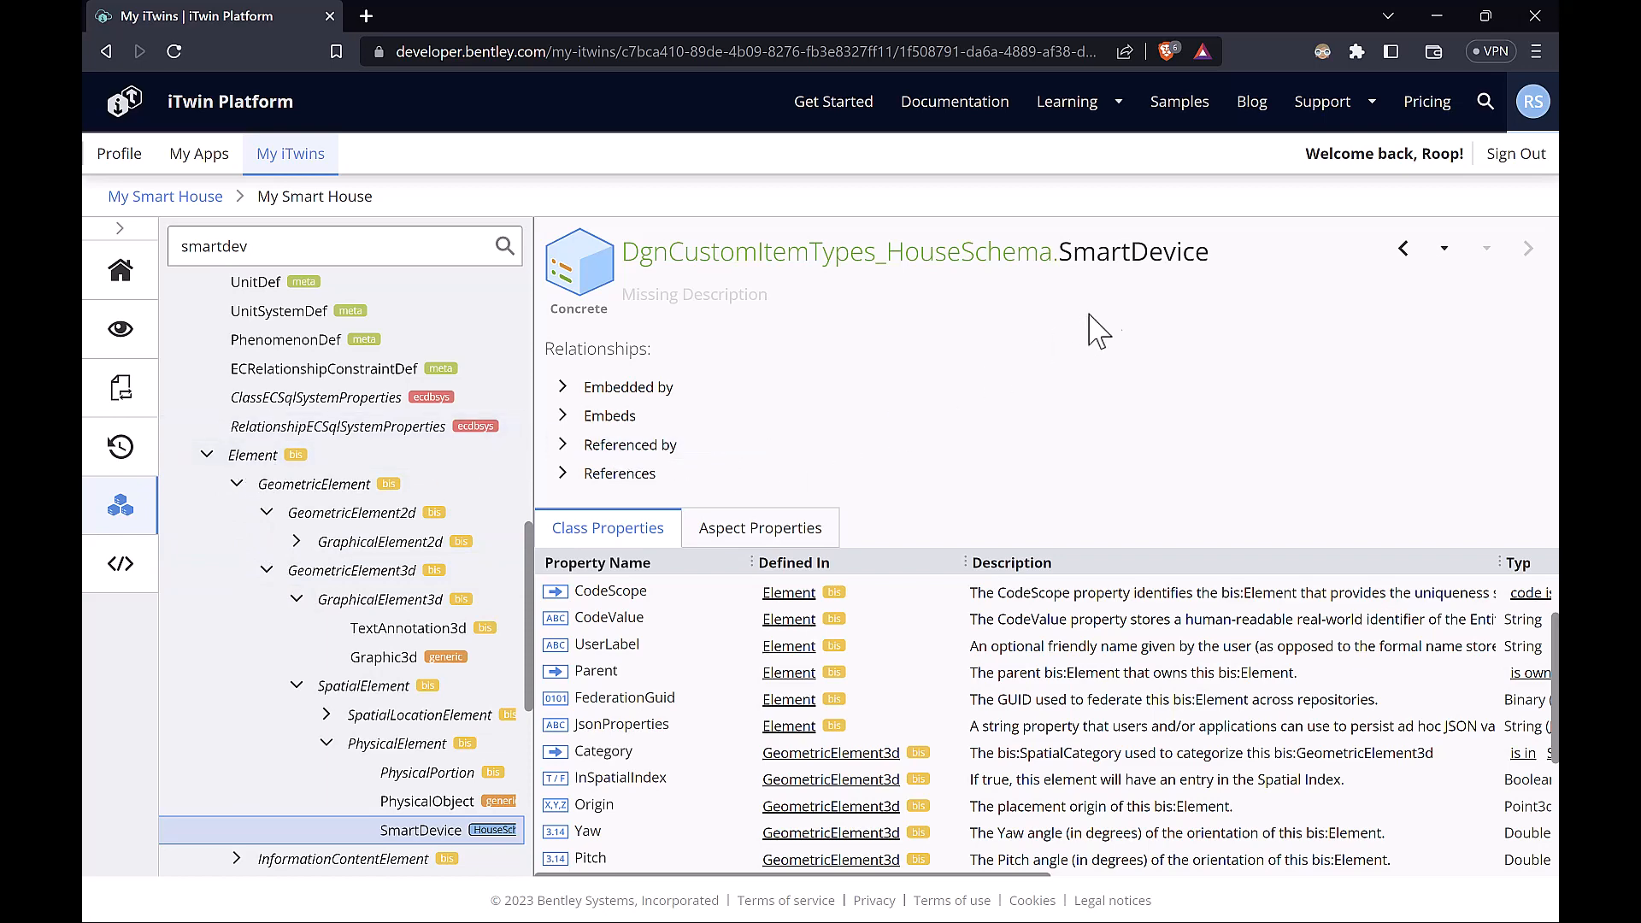
pyautogui.scroll(-3)
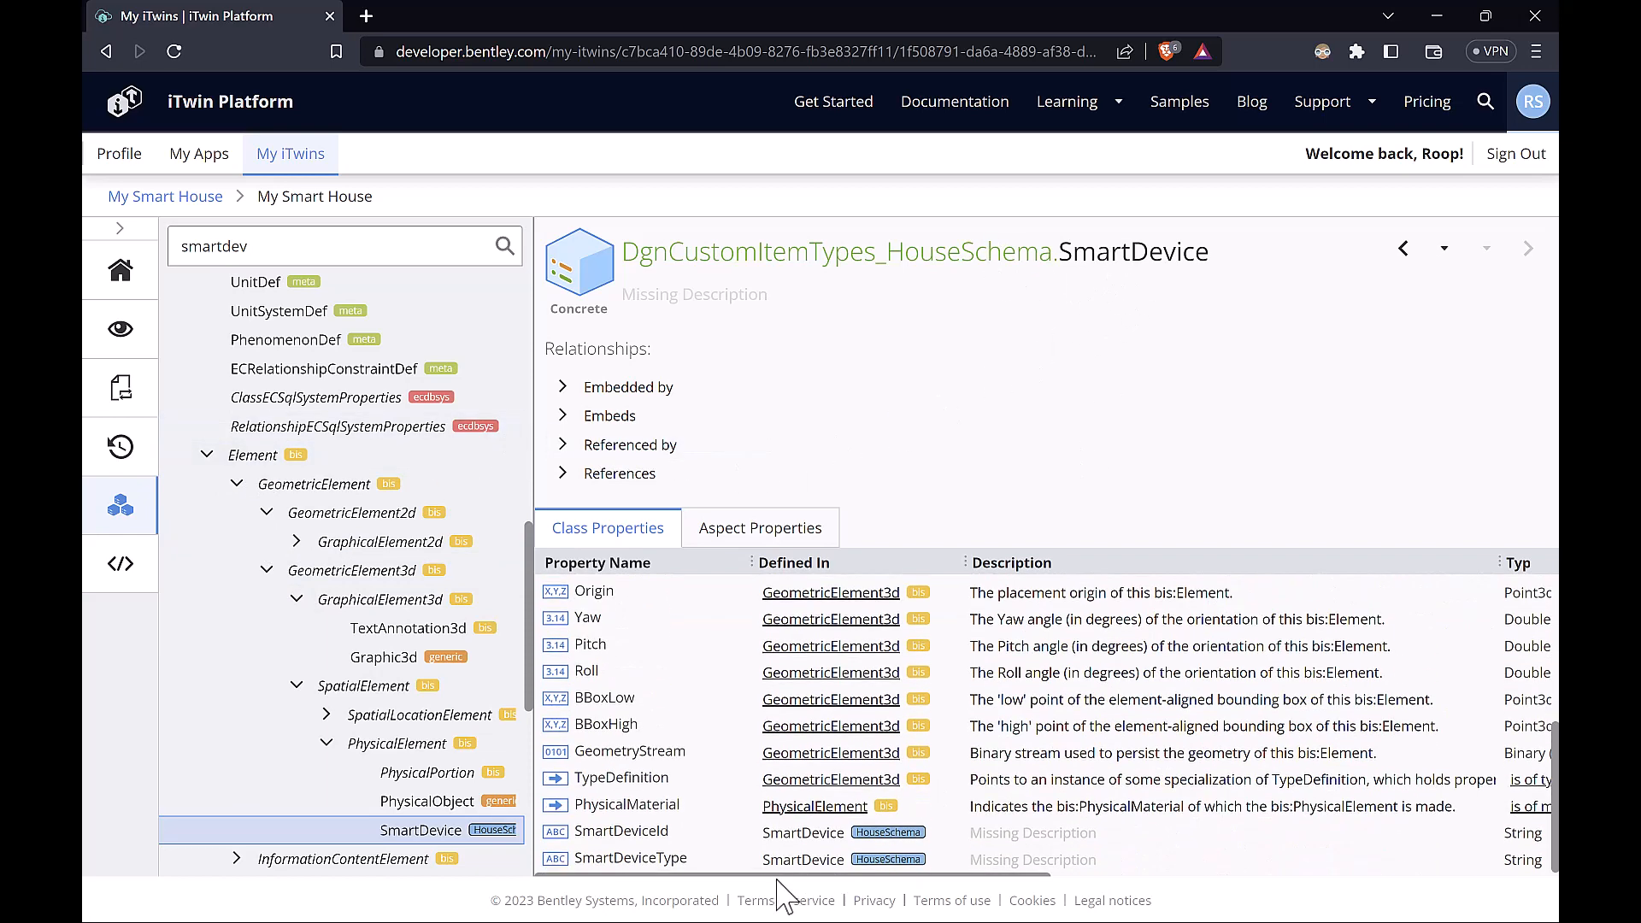